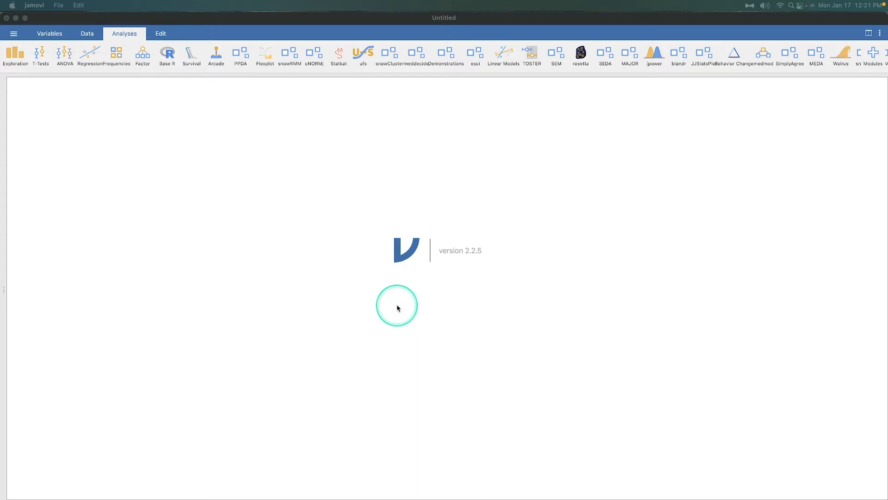
pyautogui.moveTo(355, 359)
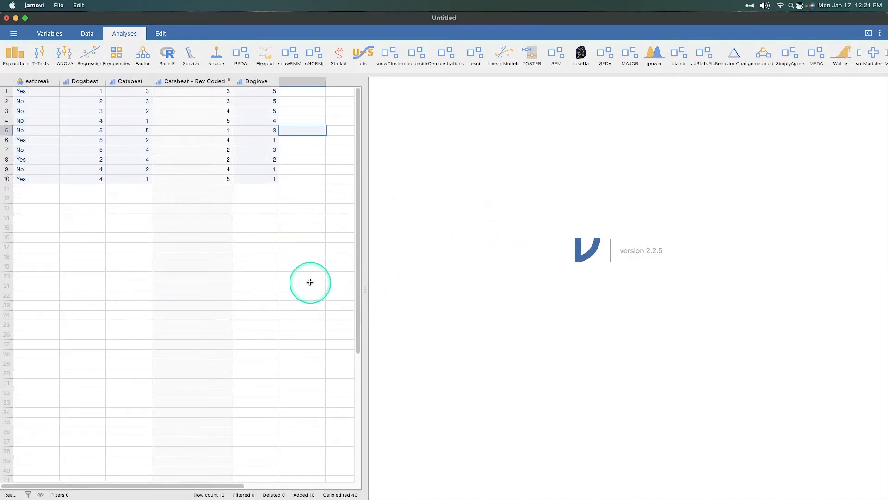
pyautogui.moveTo(293, 265)
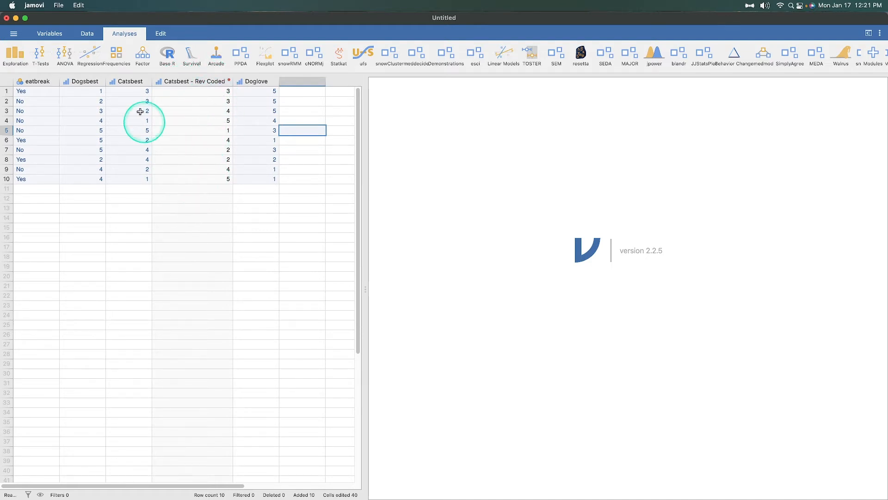
pyautogui.moveTo(189, 88)
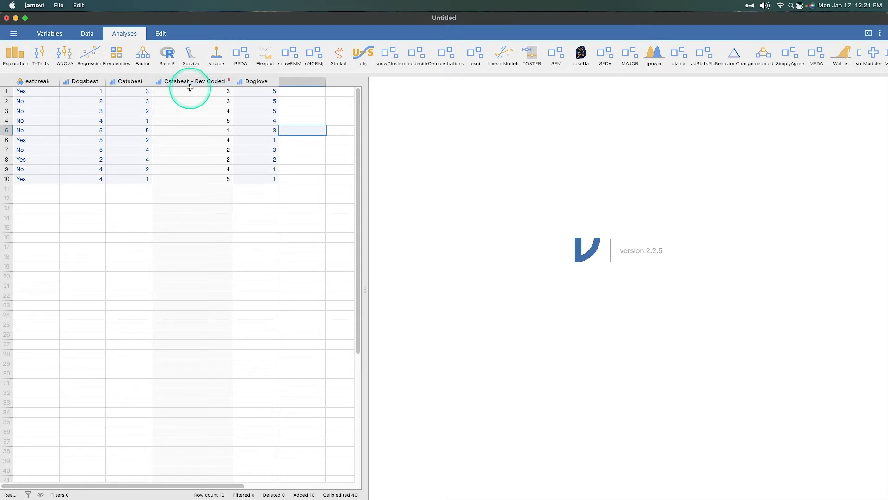
pyautogui.moveTo(282, 89)
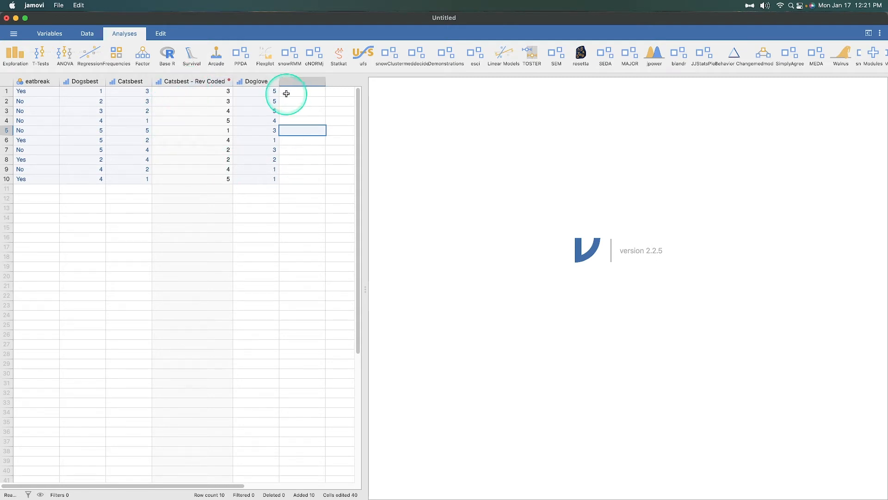
pyautogui.moveTo(283, 101)
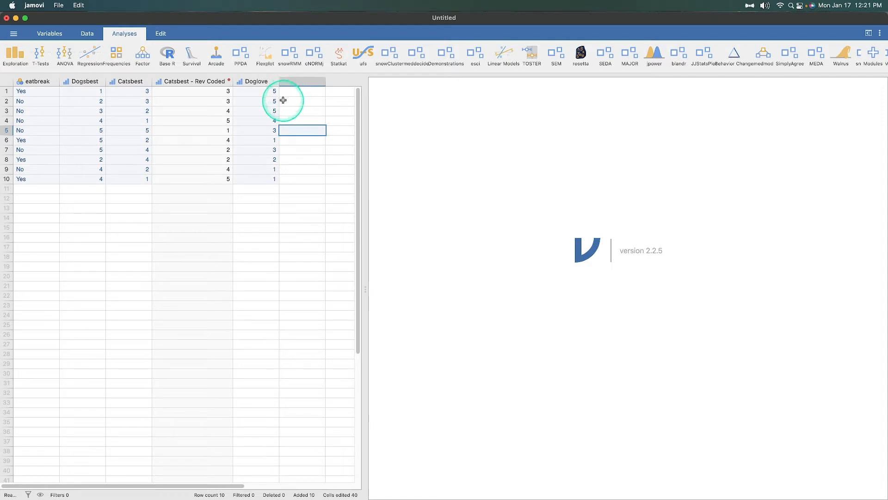
pyautogui.moveTo(275, 248)
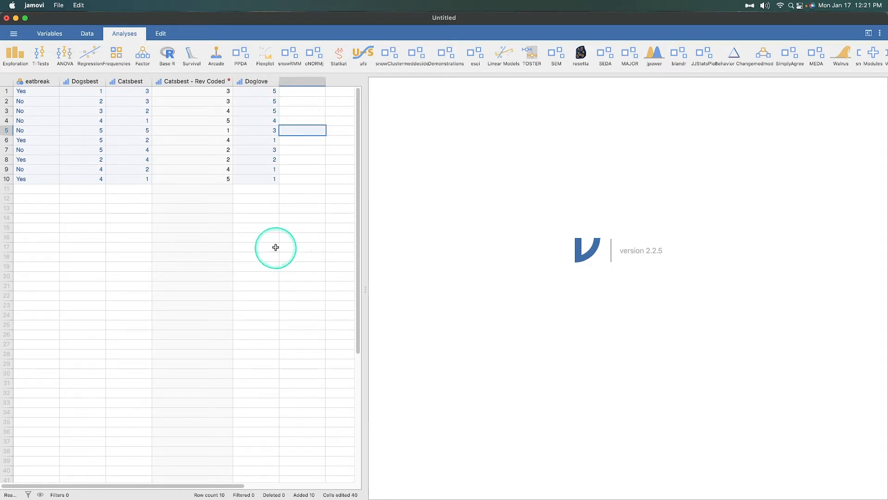
pyautogui.moveTo(324, 150)
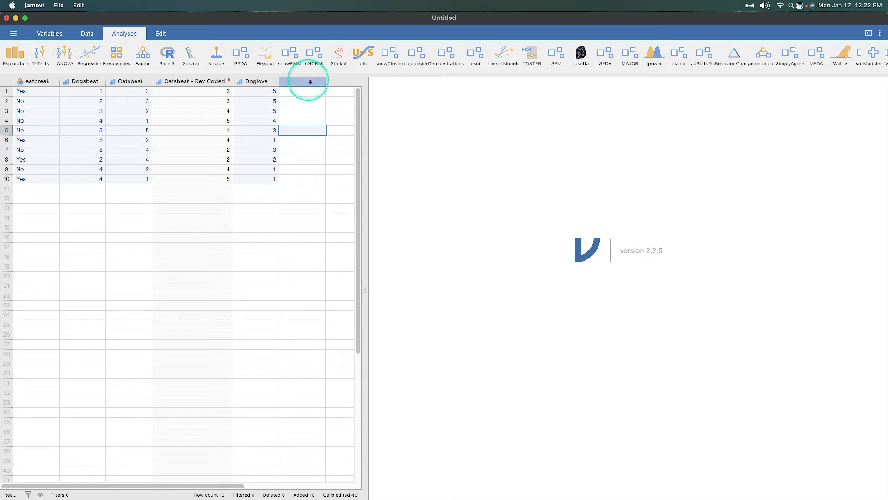
pyautogui.moveTo(141, 295)
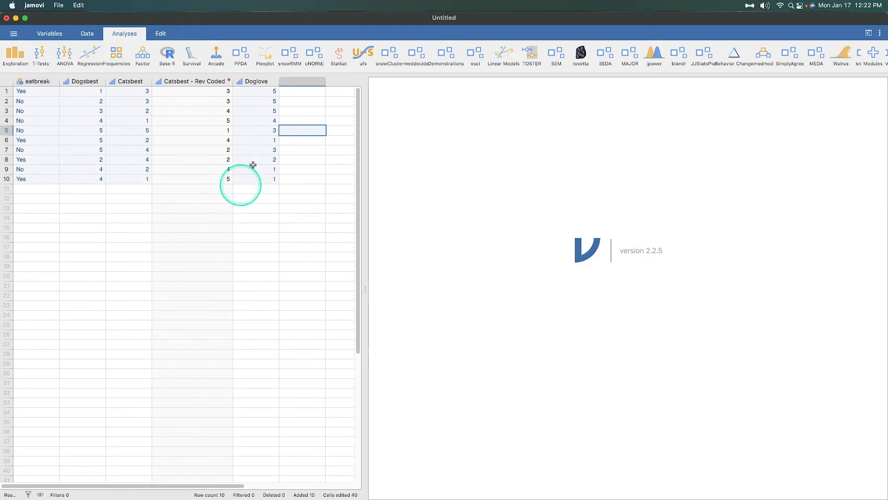
pyautogui.moveTo(85, 147)
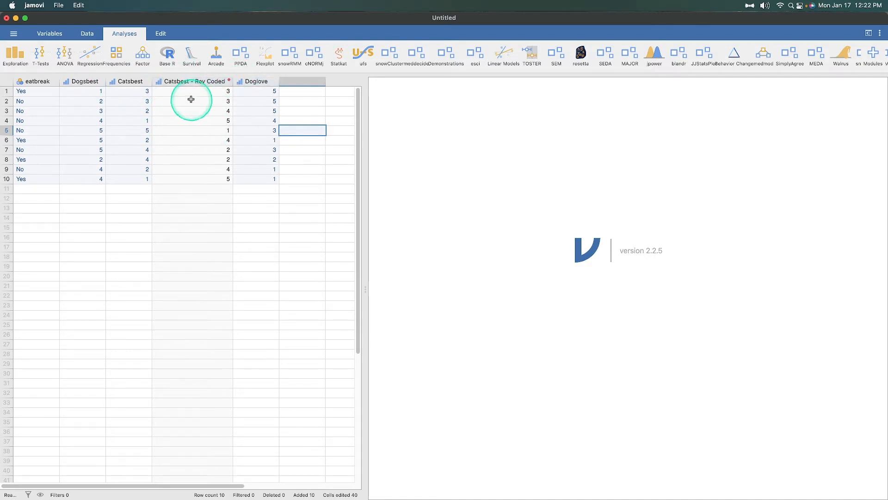
pyautogui.moveTo(205, 97)
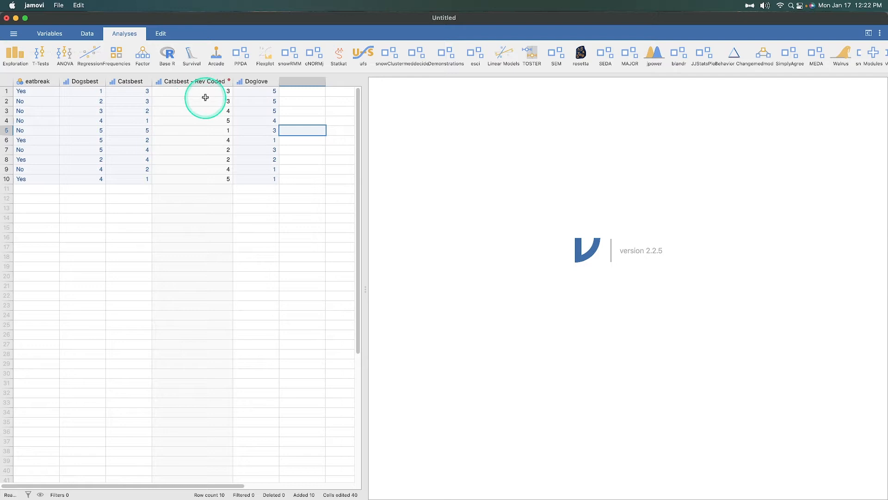
pyautogui.moveTo(239, 130)
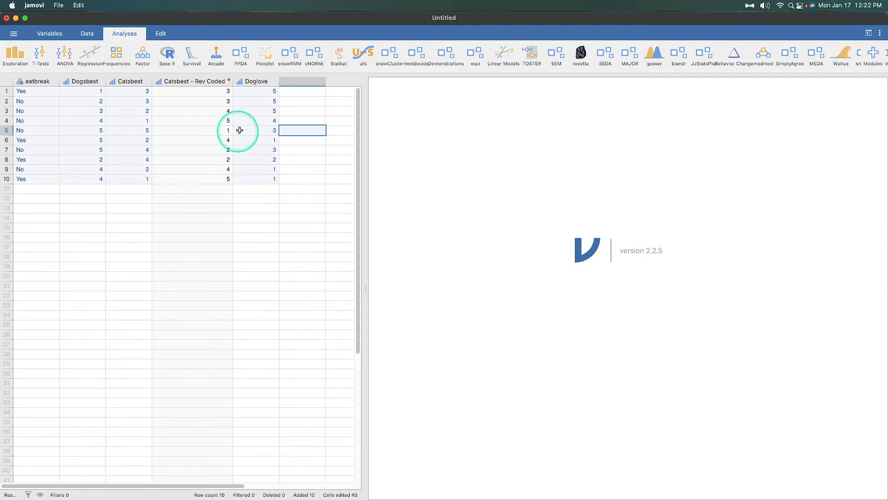
pyautogui.moveTo(229, 236)
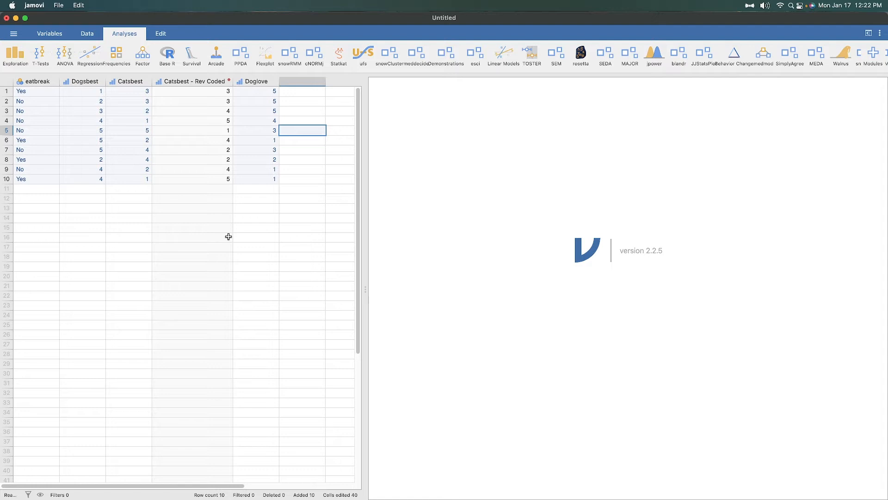
pyautogui.click(223, 233)
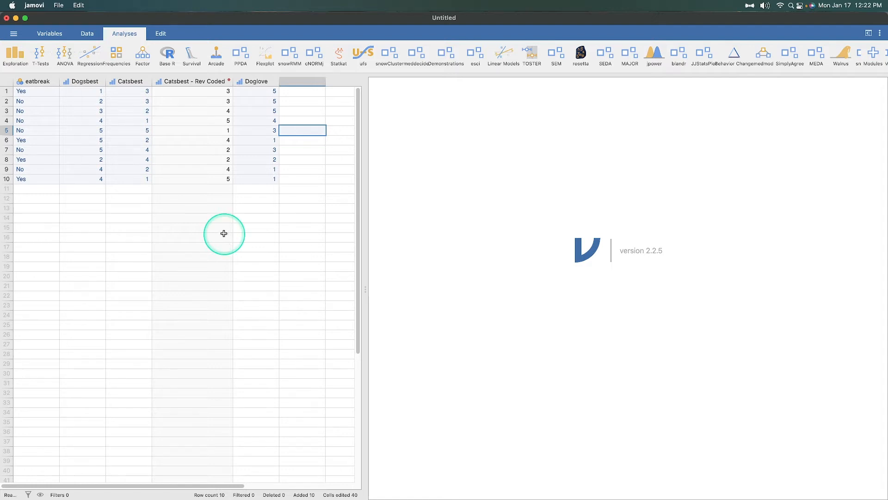
pyautogui.moveTo(255, 244)
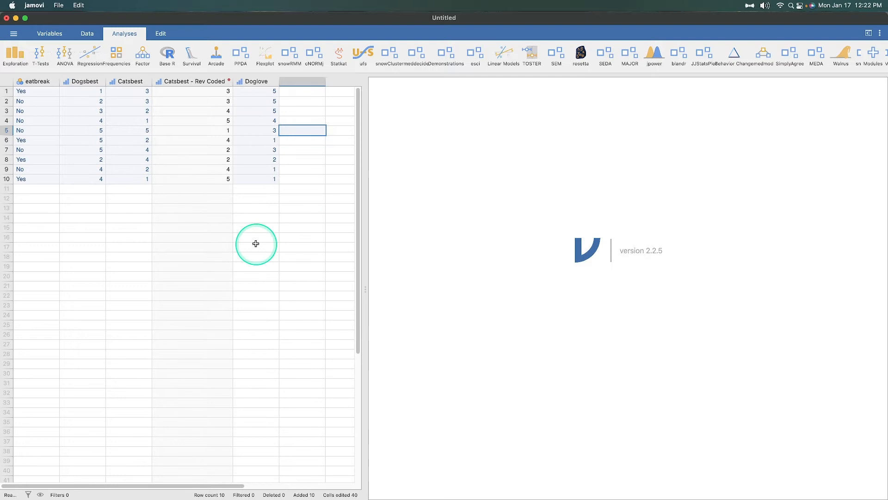
pyautogui.moveTo(285, 227)
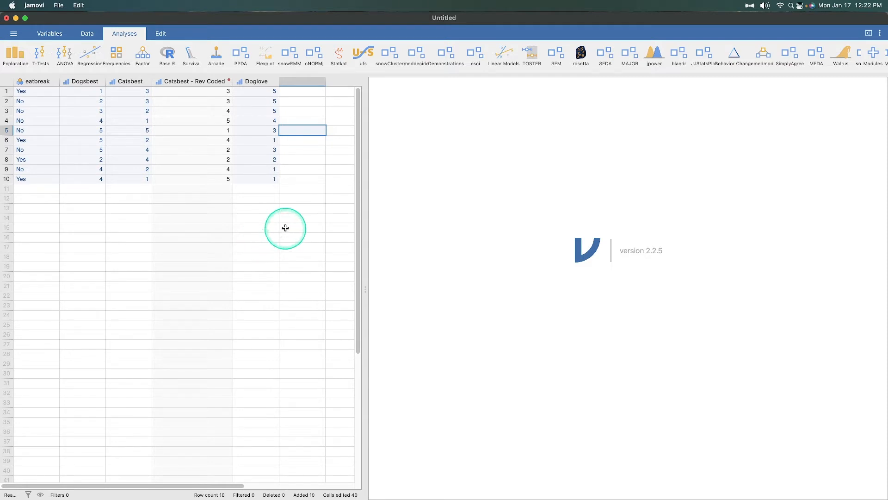
pyautogui.moveTo(307, 230)
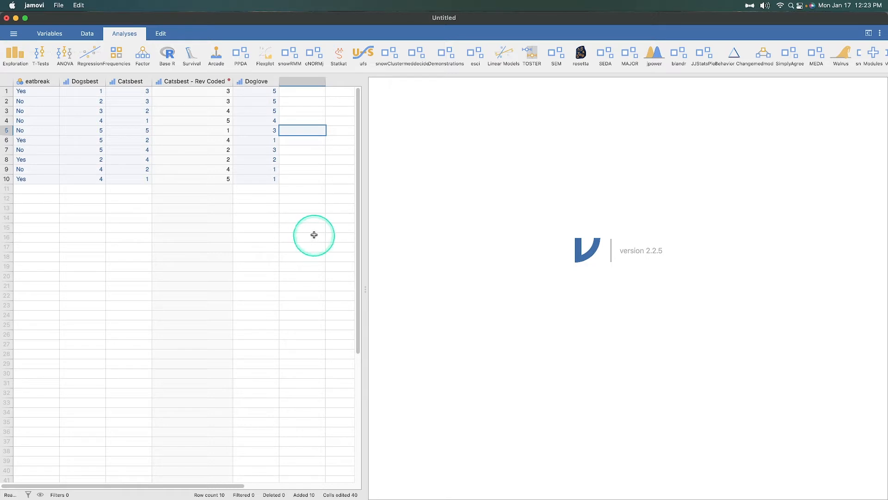
pyautogui.moveTo(311, 237)
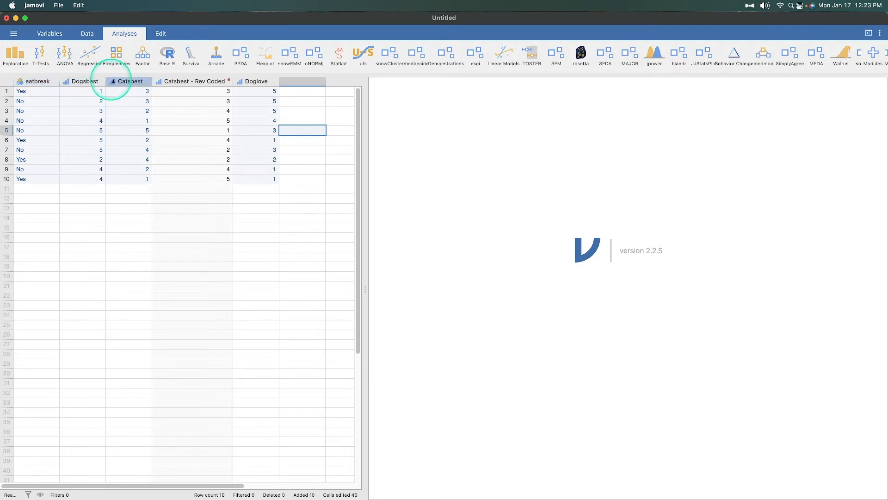
pyautogui.moveTo(120, 179)
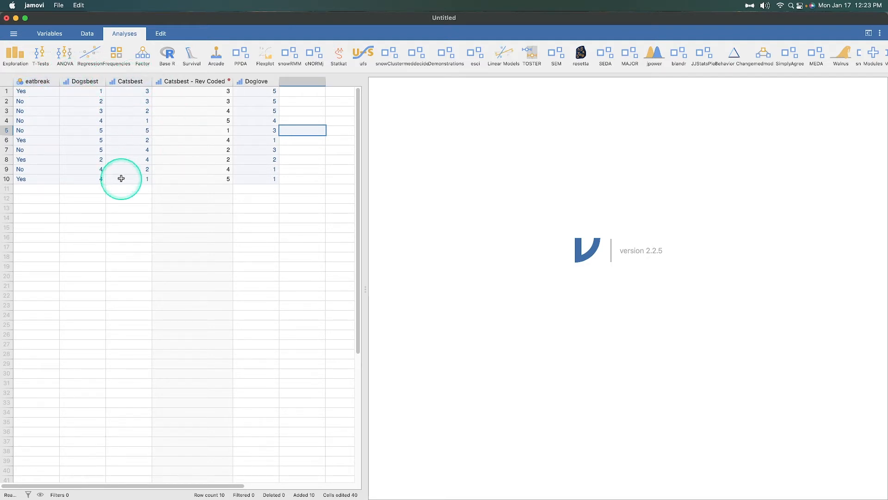
pyautogui.moveTo(192, 205)
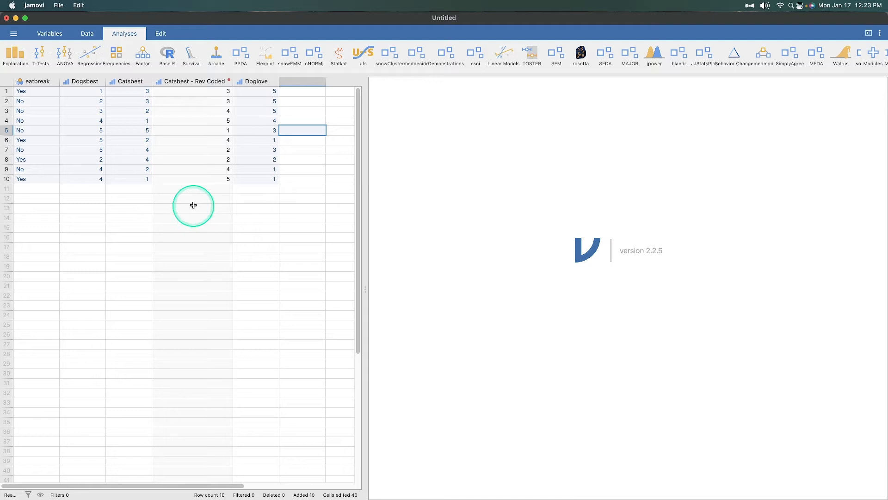
pyautogui.moveTo(228, 129)
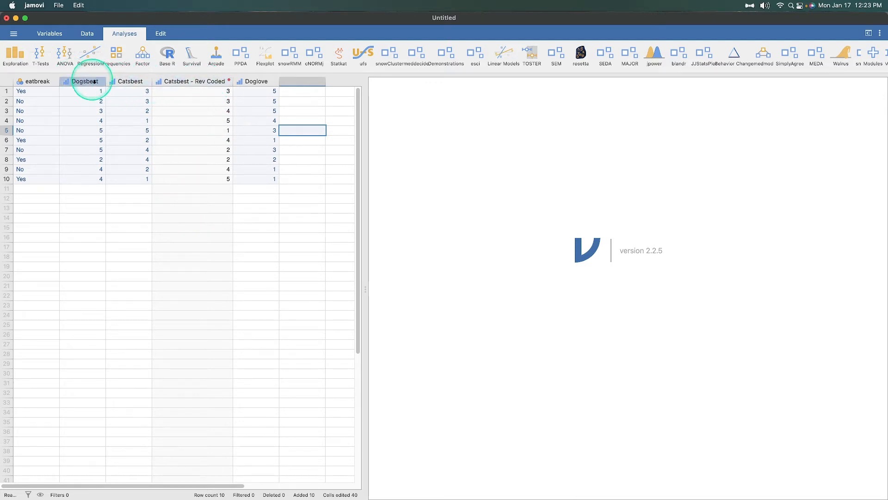
pyautogui.click(130, 81)
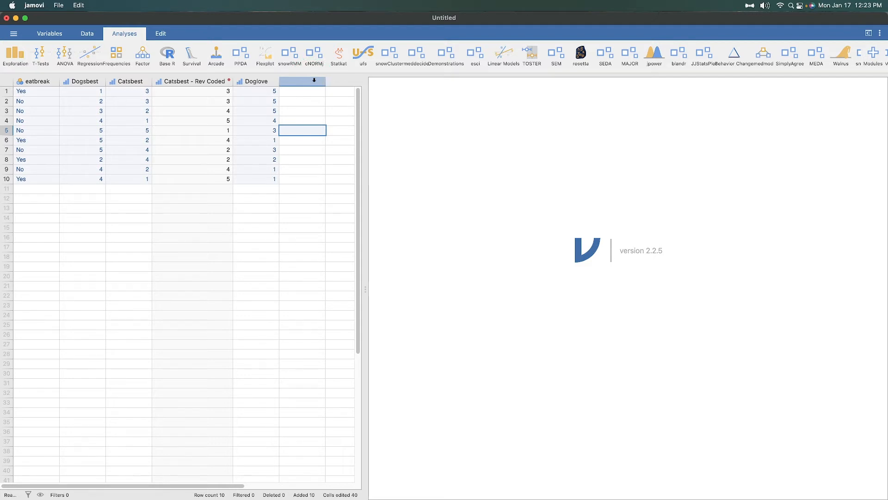
# Insert a new computed variable in the empty column beside Doglove.
pyautogui.click(315, 80)
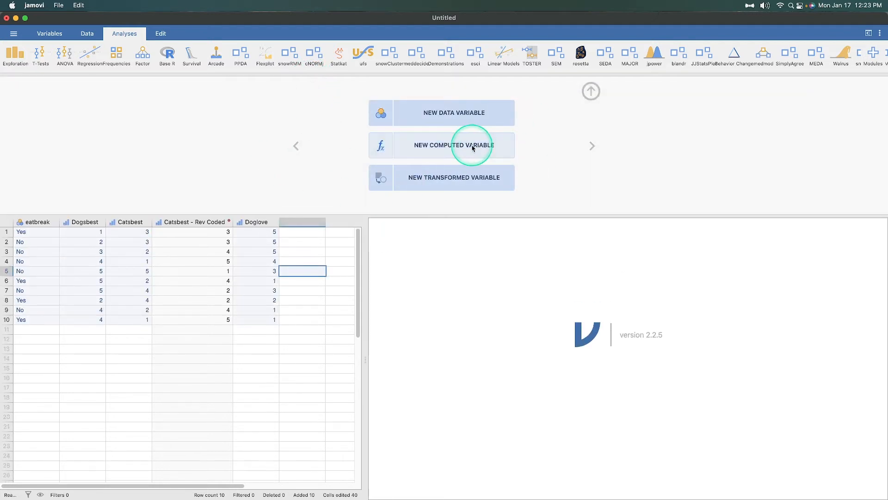
pyautogui.moveTo(453, 113)
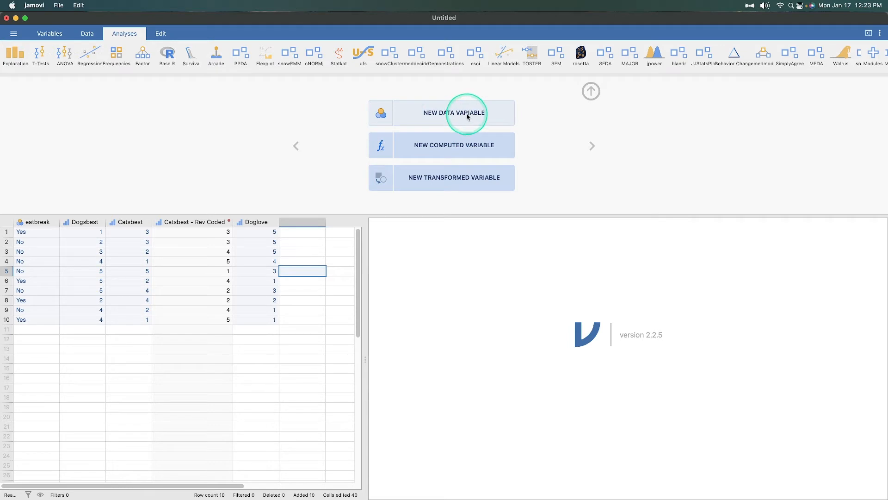
pyautogui.moveTo(447, 148)
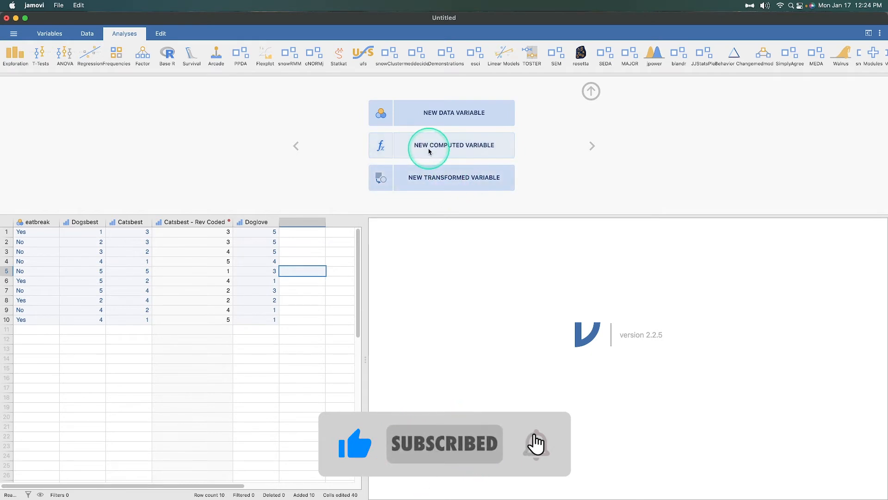
pyautogui.click(453, 145)
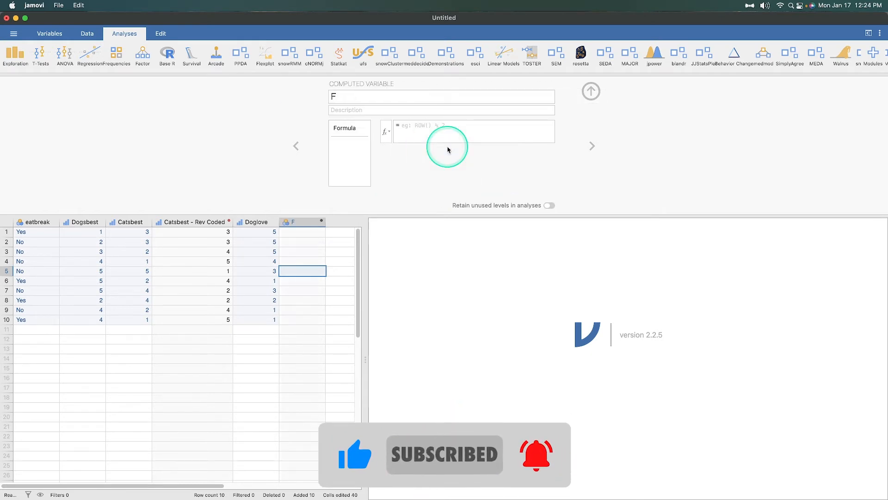
# Name the new computed variable DogPref_Avg.
pyautogui.click(441, 96)
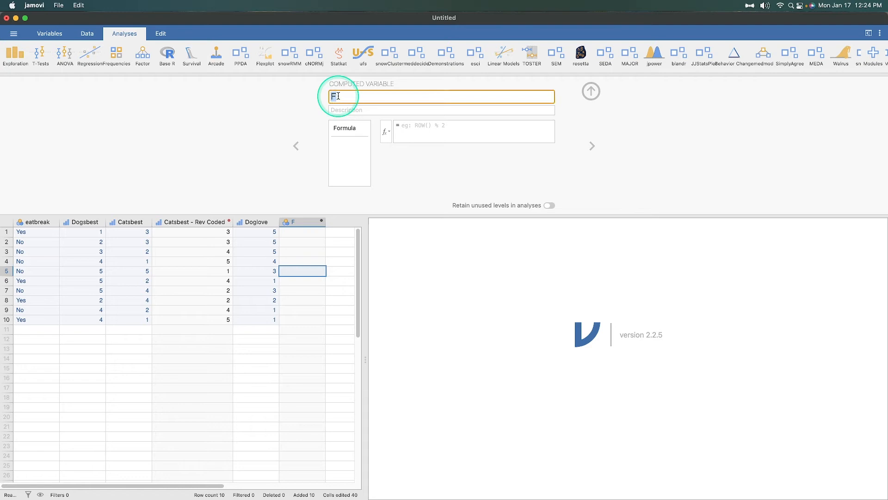
pyautogui.write('DogPRef_Av')
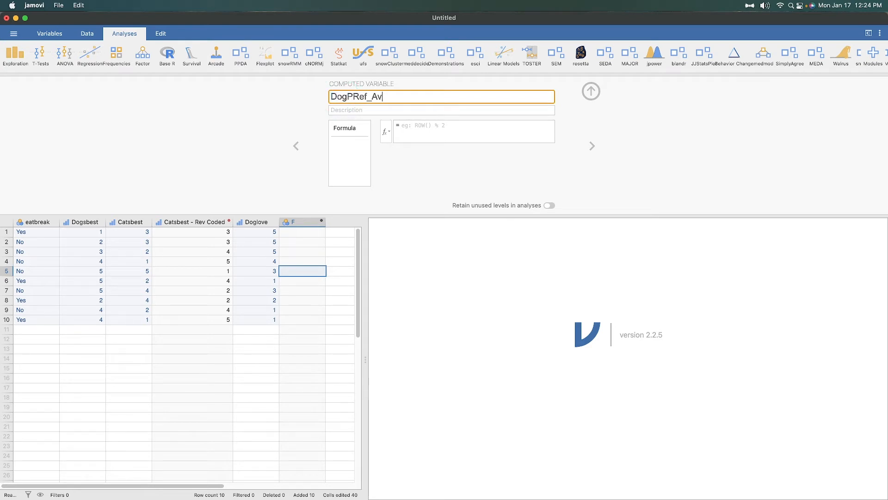
pyautogui.write('g')
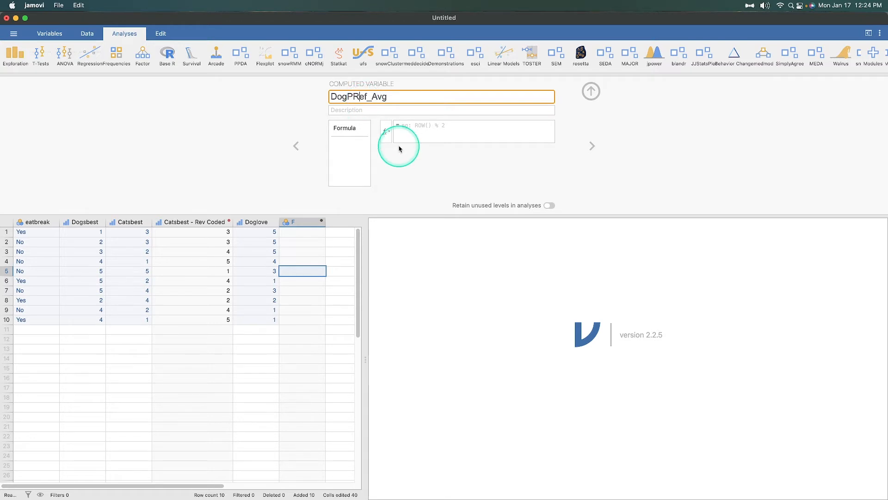
# Give it the description 'Average preference for dogs as pets'.
pyautogui.click(441, 110)
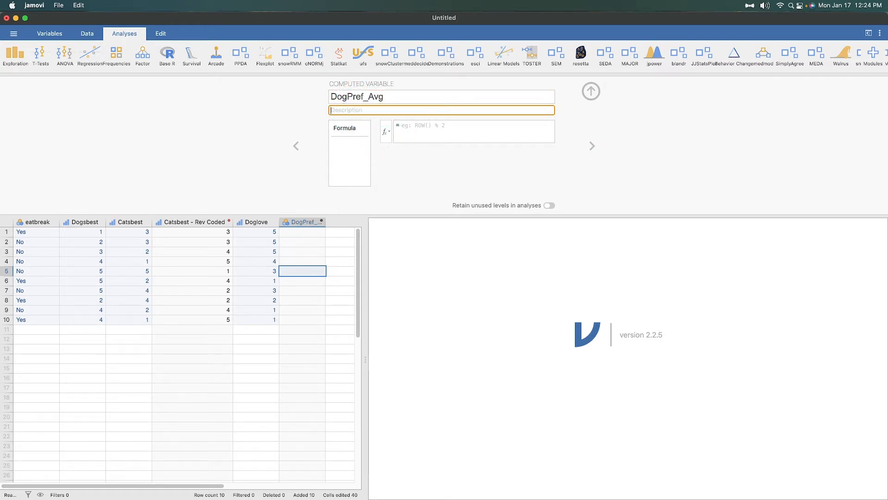
pyautogui.write('Average')
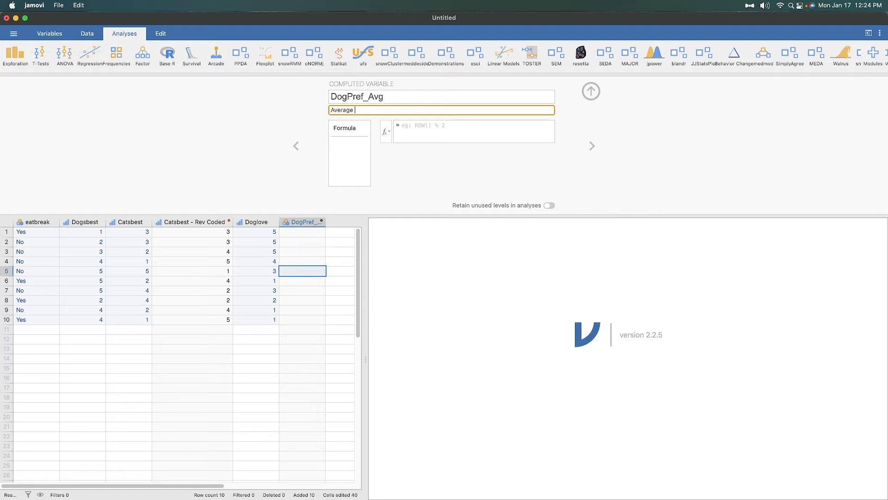
pyautogui.write('preference for dogs')
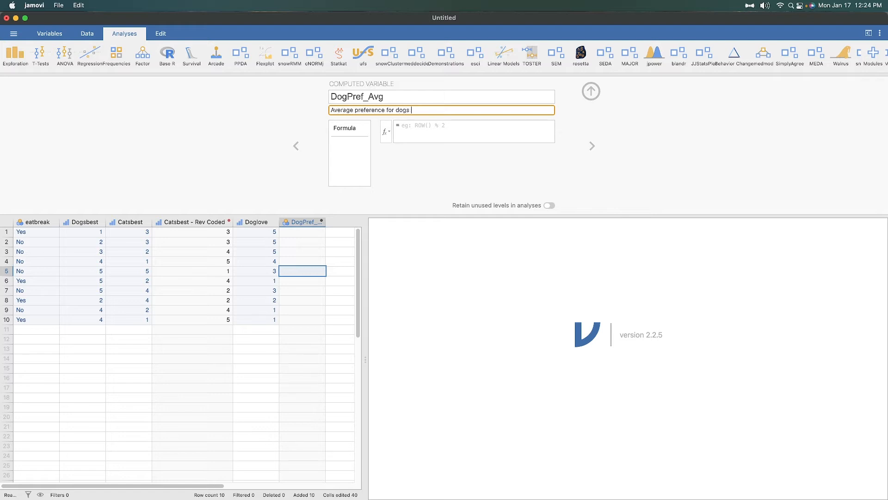
pyautogui.write('as pets')
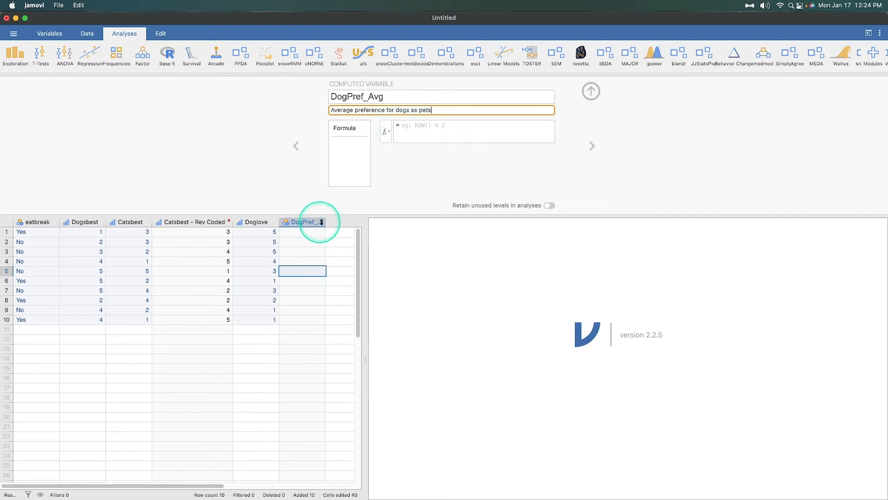
pyautogui.click(302, 222)
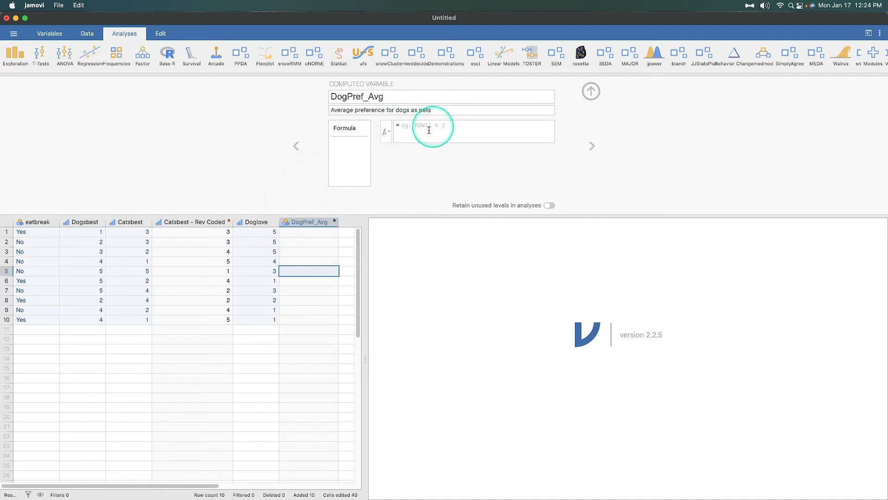
# Browse the formula function list, reading the ABSIQR and MAXABSIQR descriptions.
pyautogui.click(385, 131)
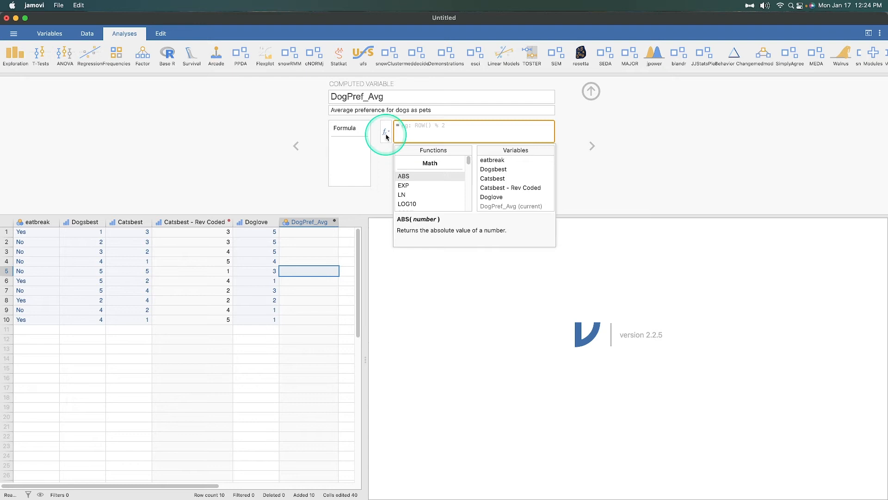
pyautogui.moveTo(453, 166)
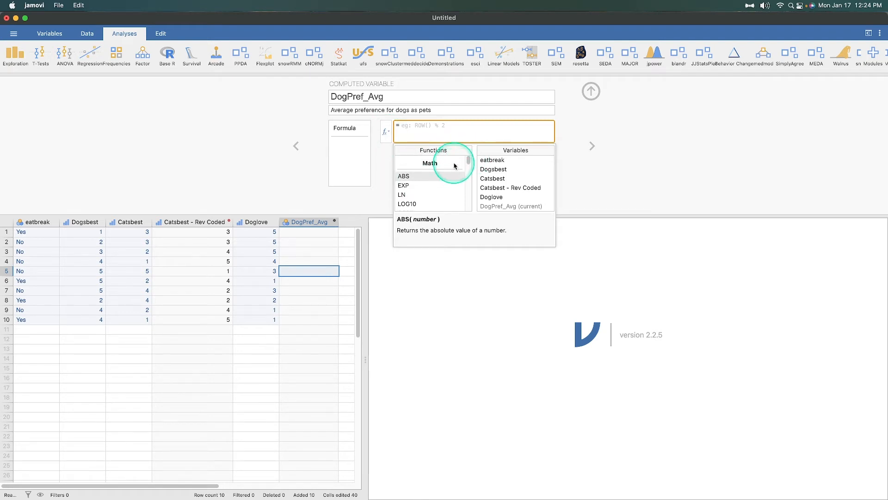
pyautogui.moveTo(418, 191)
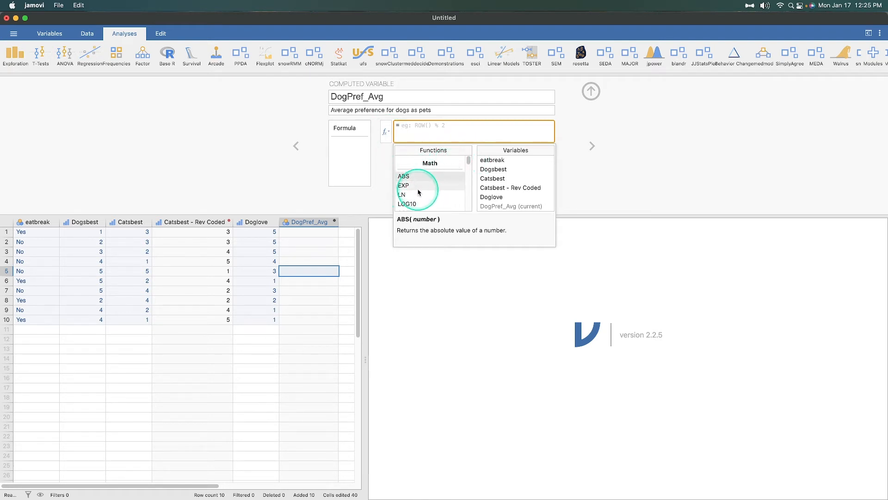
pyautogui.moveTo(425, 238)
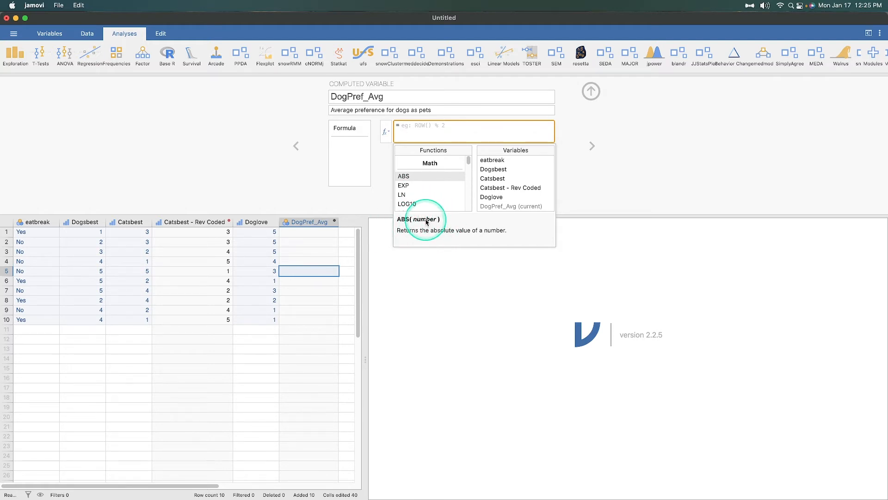
pyautogui.moveTo(438, 181)
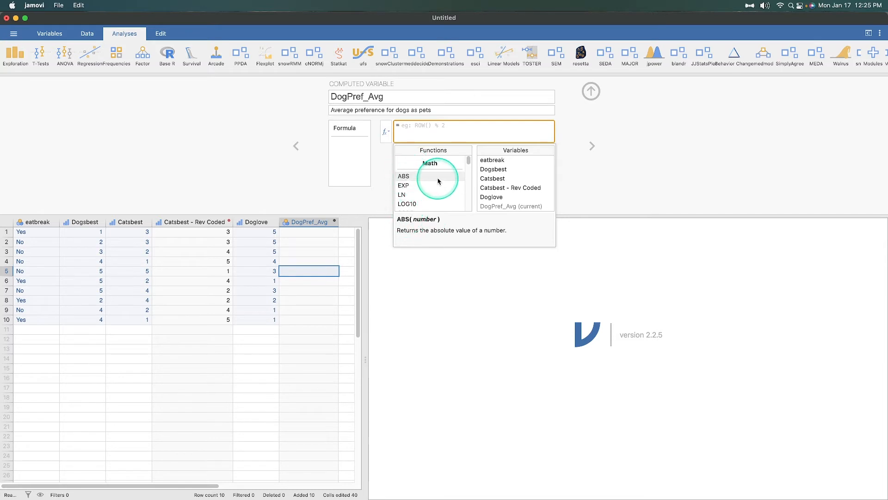
pyautogui.moveTo(437, 234)
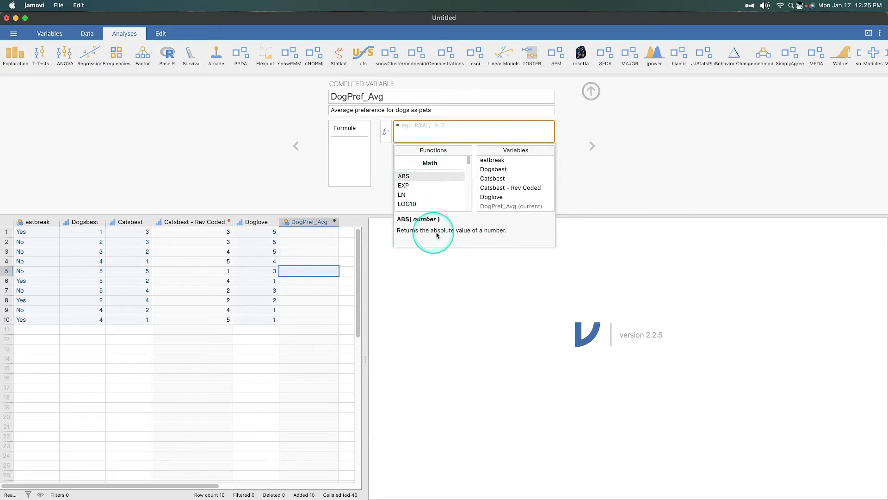
pyautogui.moveTo(421, 179)
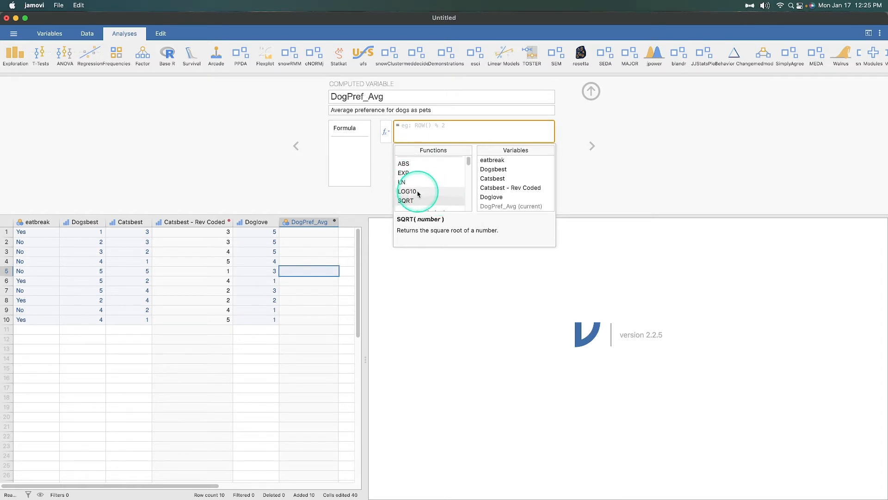
pyautogui.moveTo(406, 196)
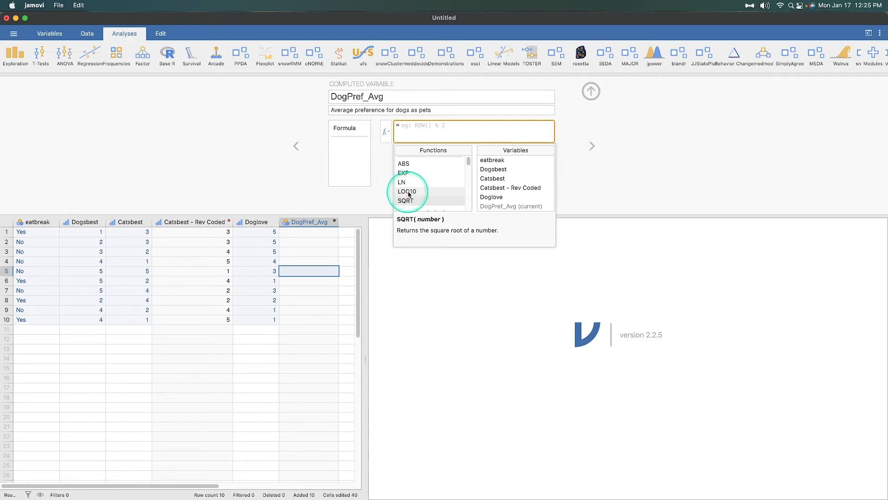
pyautogui.scroll(-3)
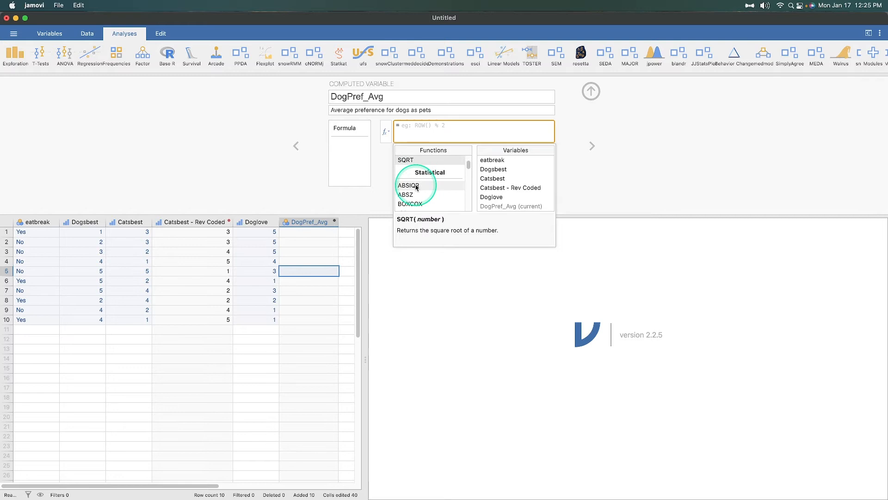
pyautogui.click(408, 185)
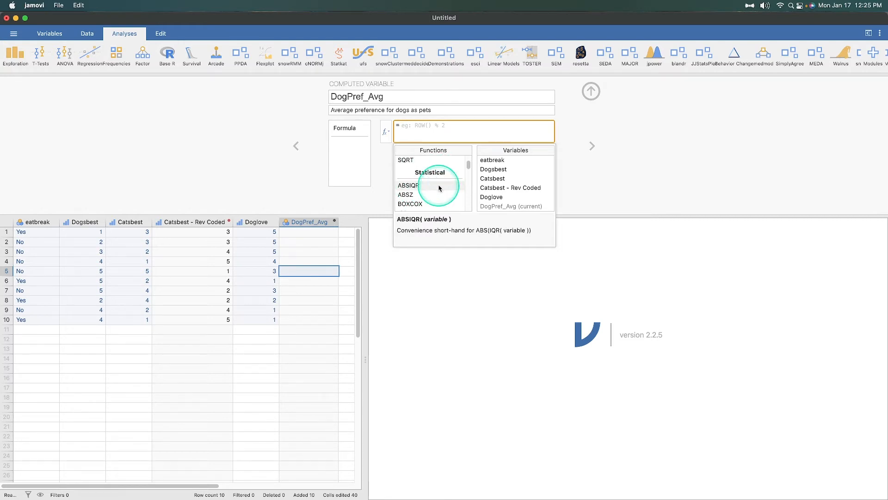
pyautogui.moveTo(481, 228)
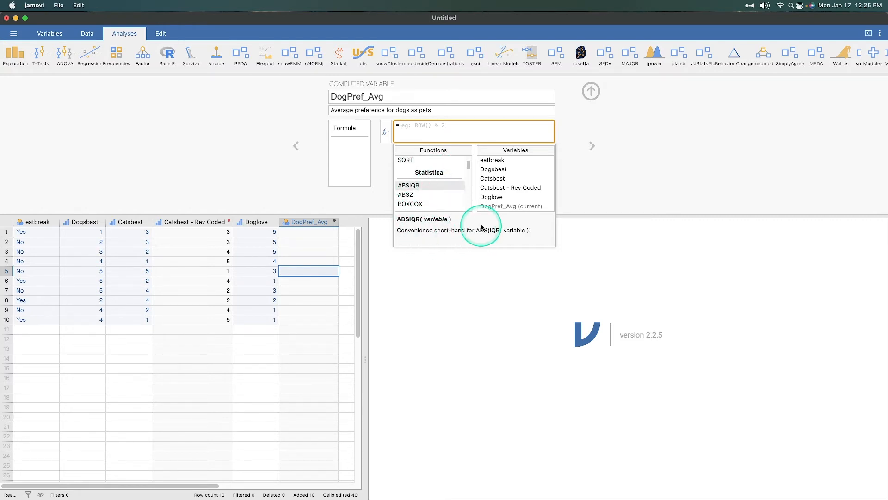
pyautogui.moveTo(495, 231)
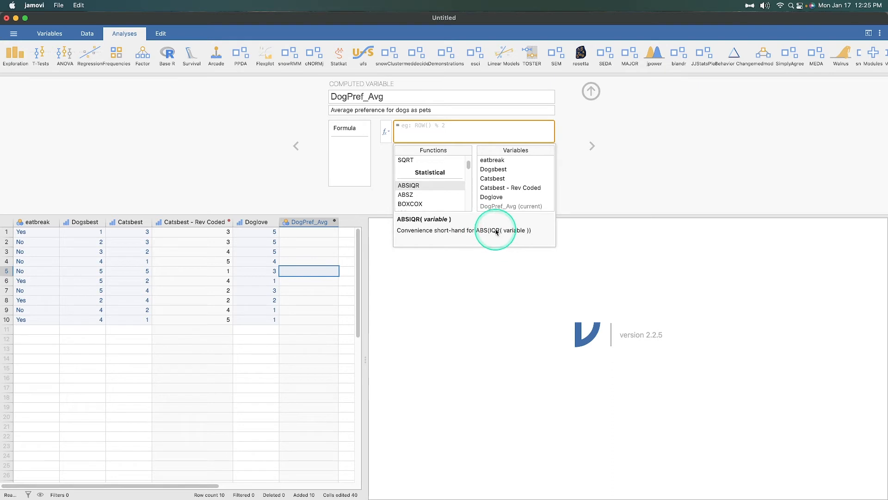
pyautogui.moveTo(405, 194)
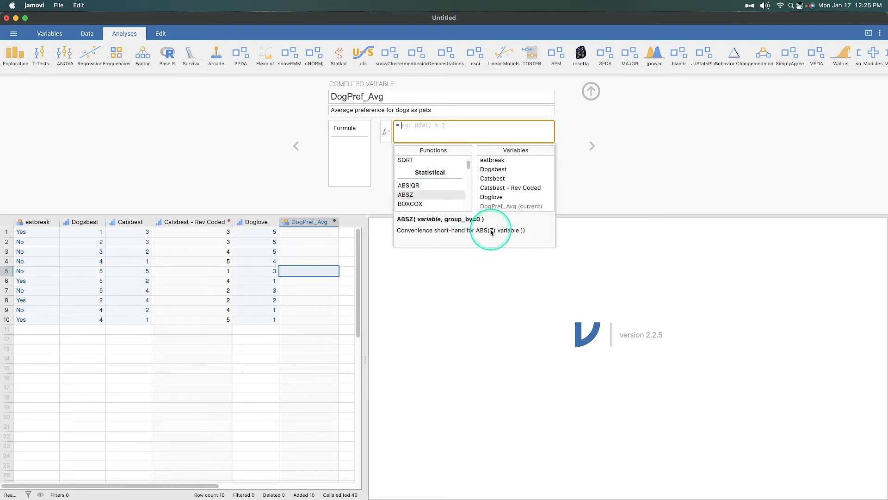
pyautogui.moveTo(516, 235)
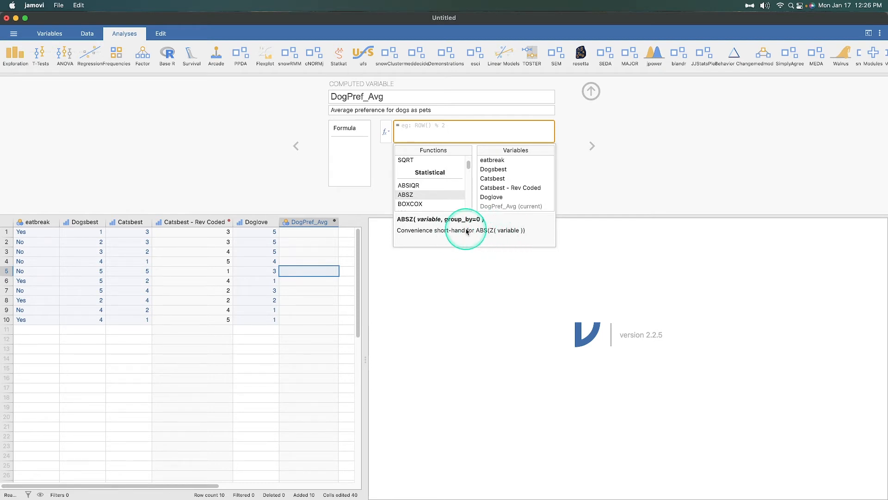
pyautogui.click(411, 197)
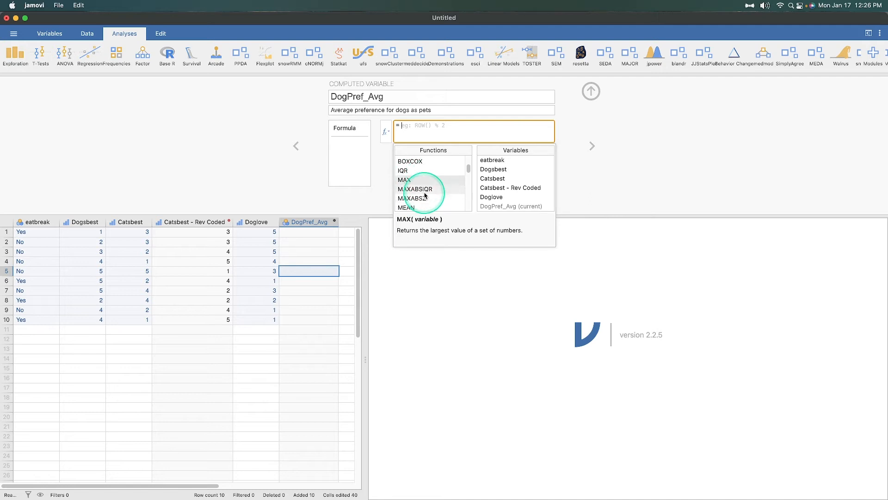
pyautogui.click(415, 189)
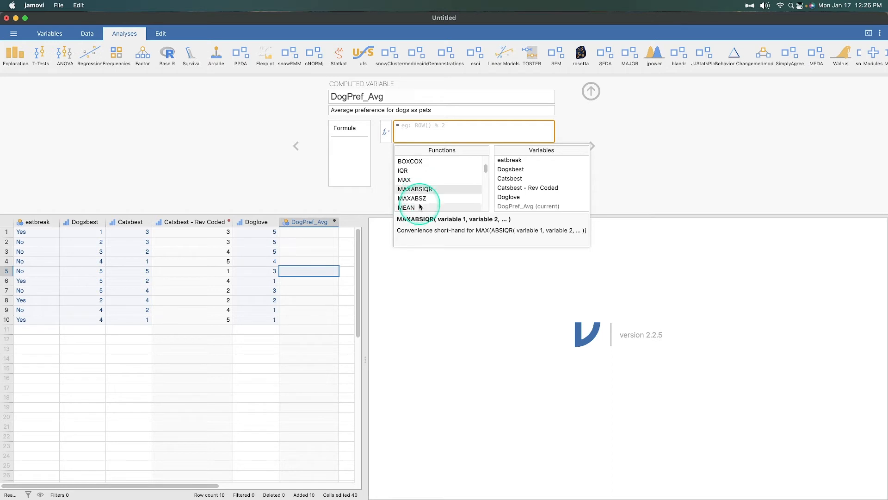
pyautogui.scroll(-3)
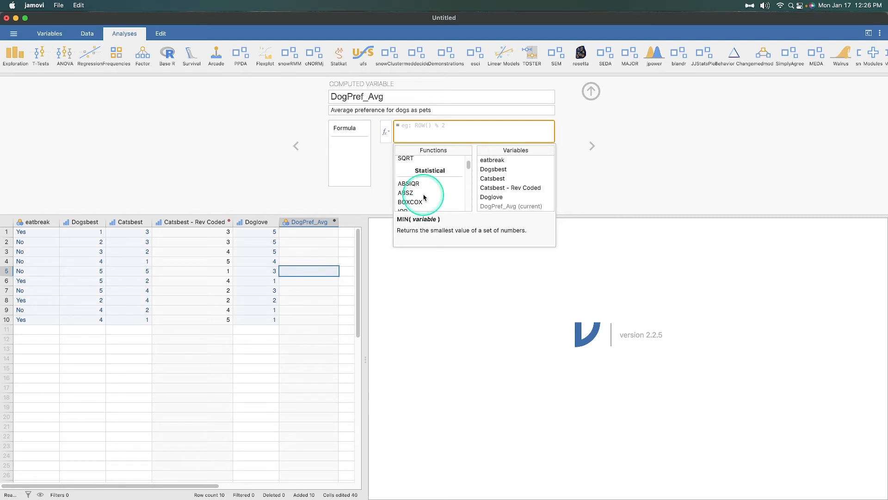
pyautogui.scroll(-3)
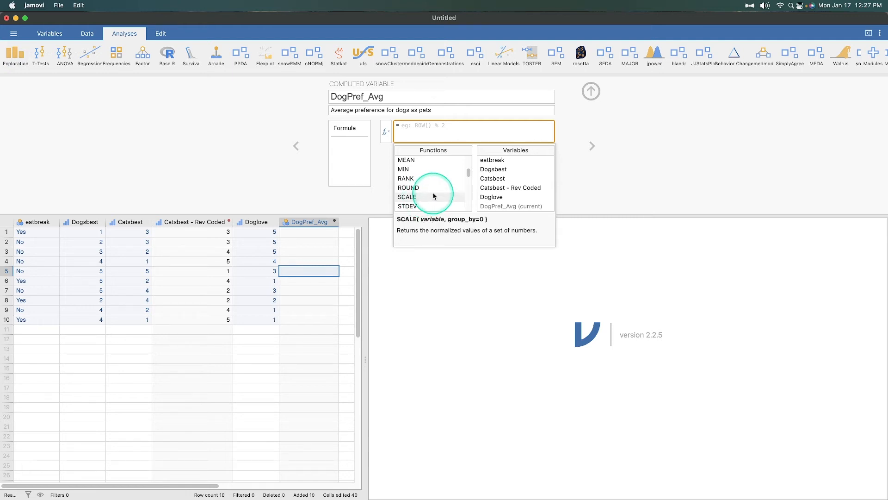
pyautogui.scroll(-3)
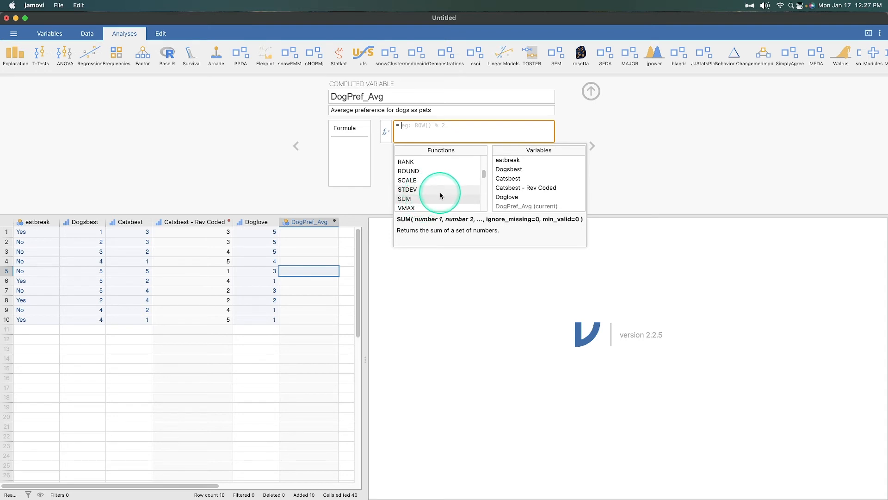
pyautogui.scroll(-3)
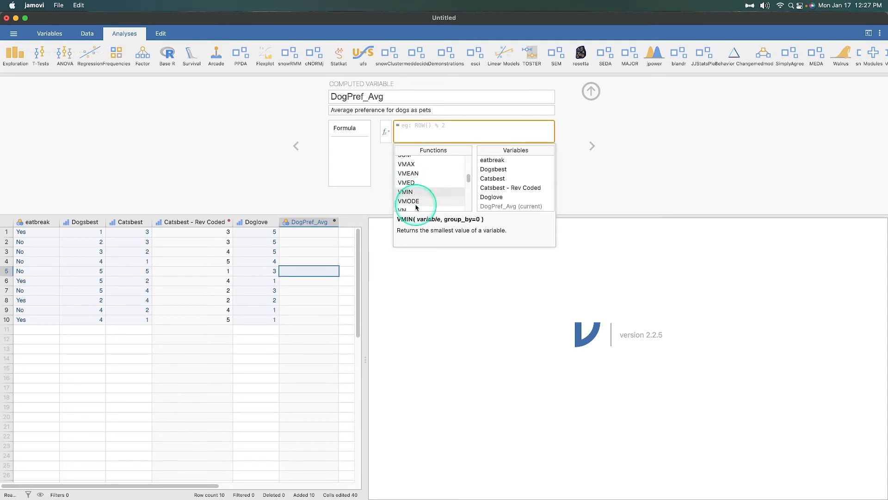
pyautogui.moveTo(416, 182)
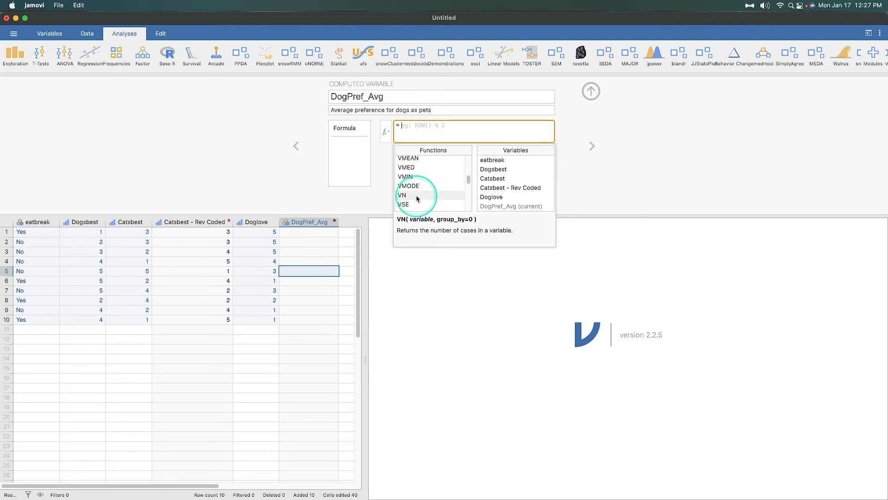
pyautogui.scroll(-3)
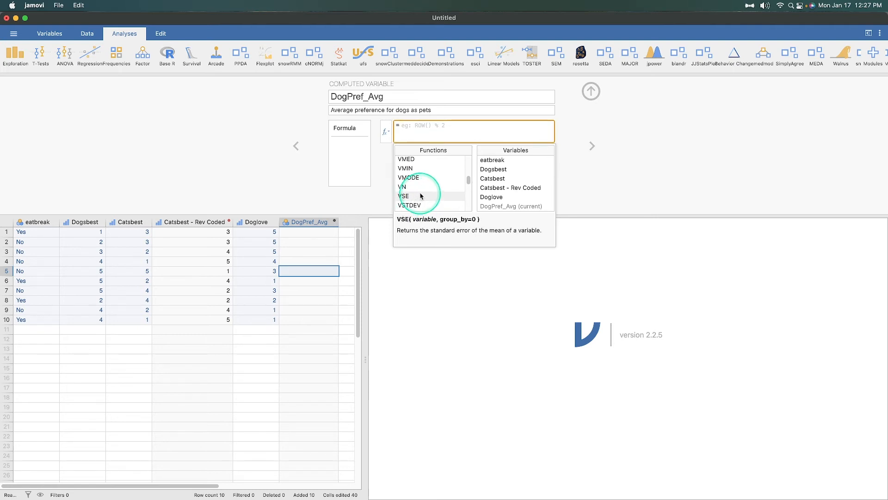
pyautogui.scroll(-3)
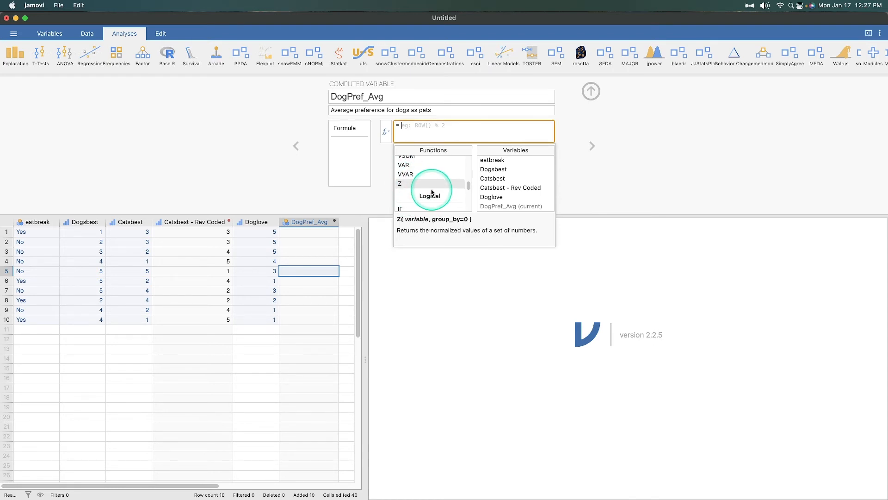
pyautogui.scroll(-3)
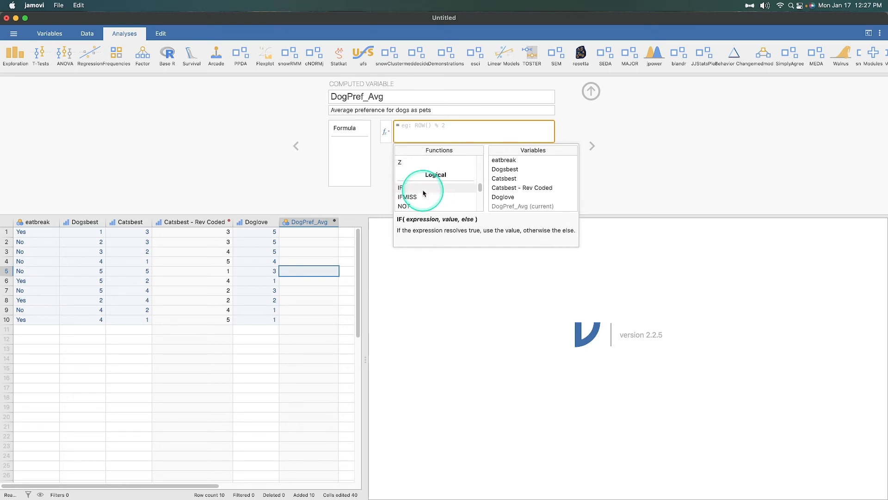
pyautogui.click(407, 194)
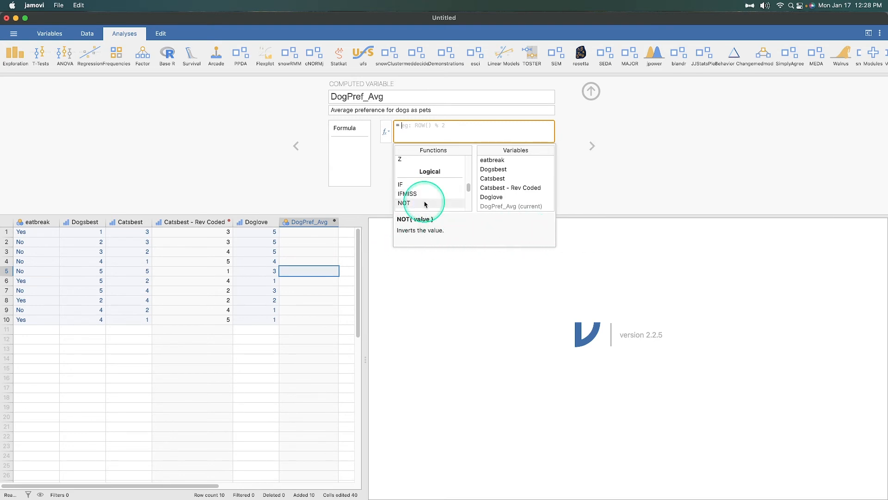
pyautogui.scroll(-3)
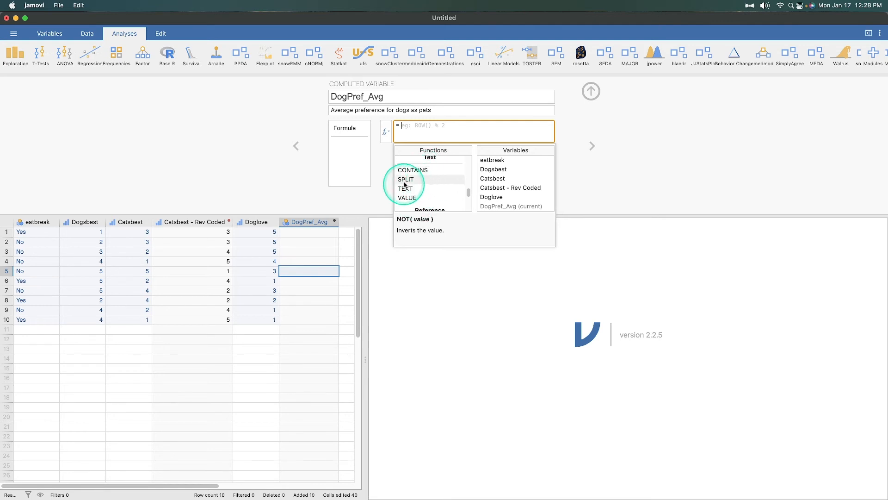
pyautogui.scroll(-3)
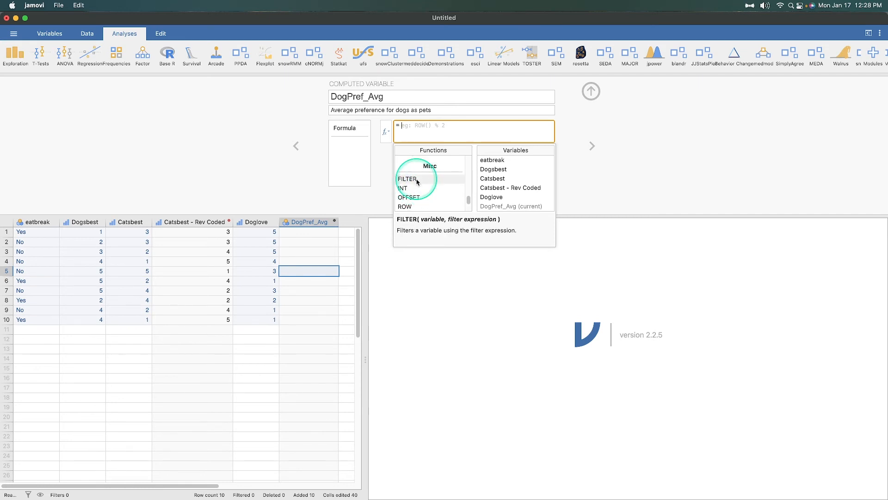
pyautogui.moveTo(403, 189)
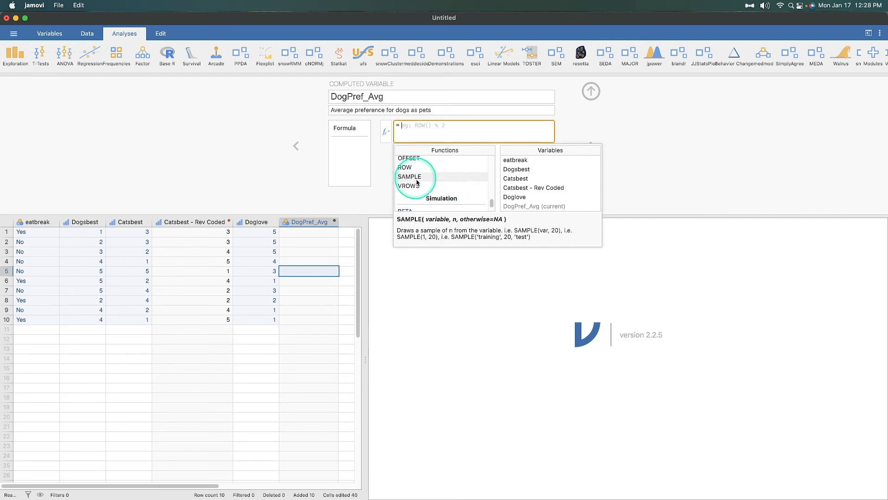
pyautogui.moveTo(436, 237)
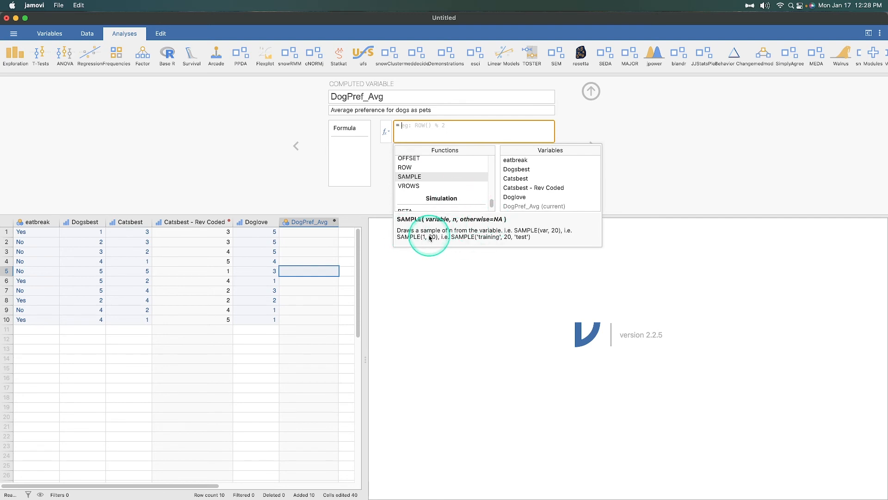
pyautogui.moveTo(456, 191)
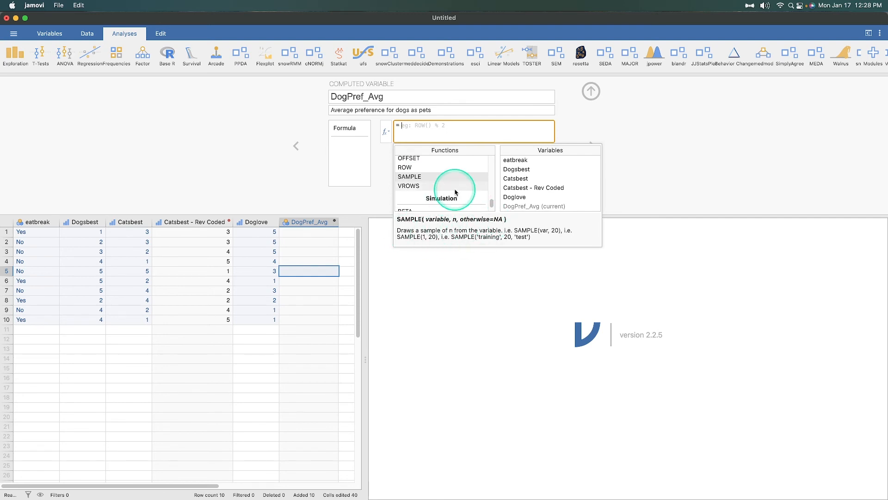
pyautogui.scroll(-3)
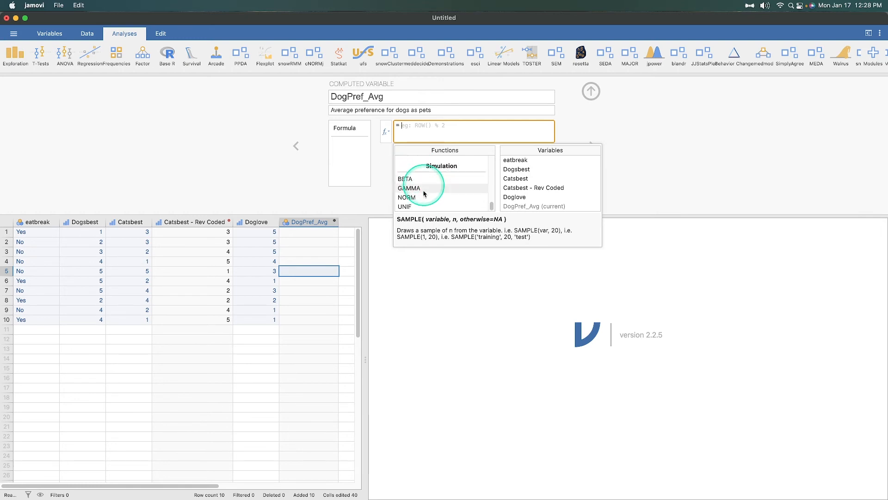
pyautogui.scroll(-3)
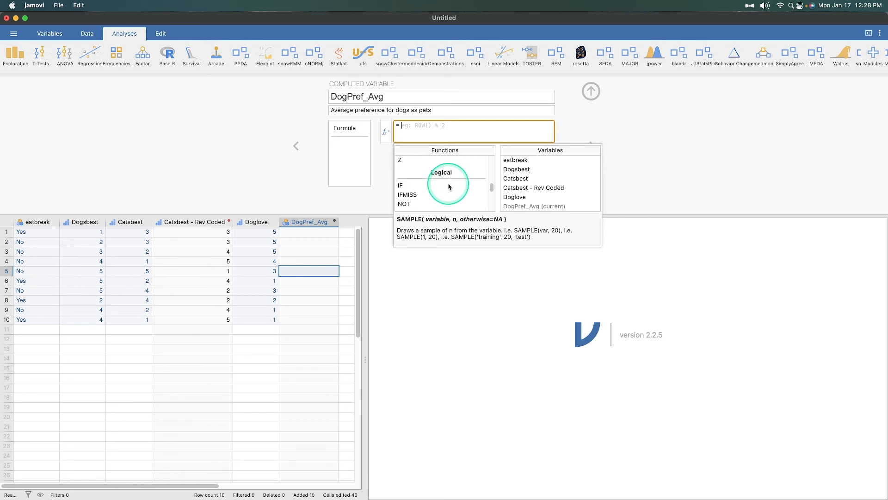
pyautogui.scroll(-3)
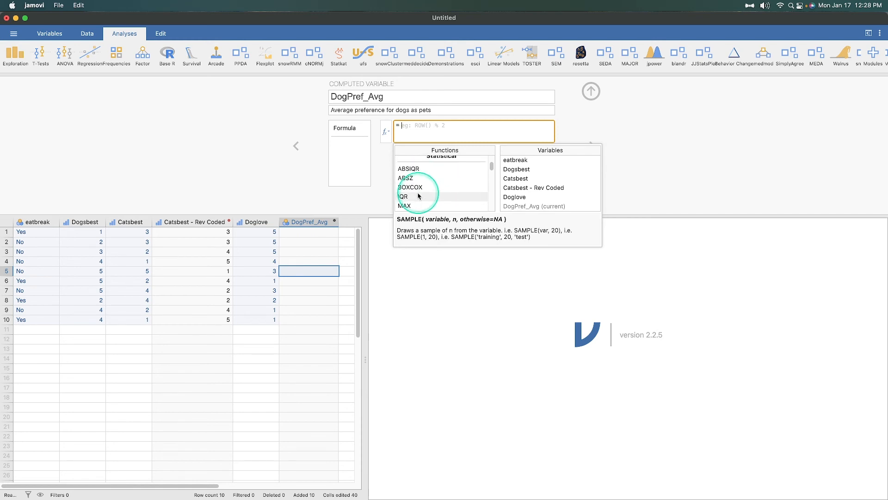
# Insert the MEAN function into DogPref_Avg's formula.
pyautogui.scroll(-3)
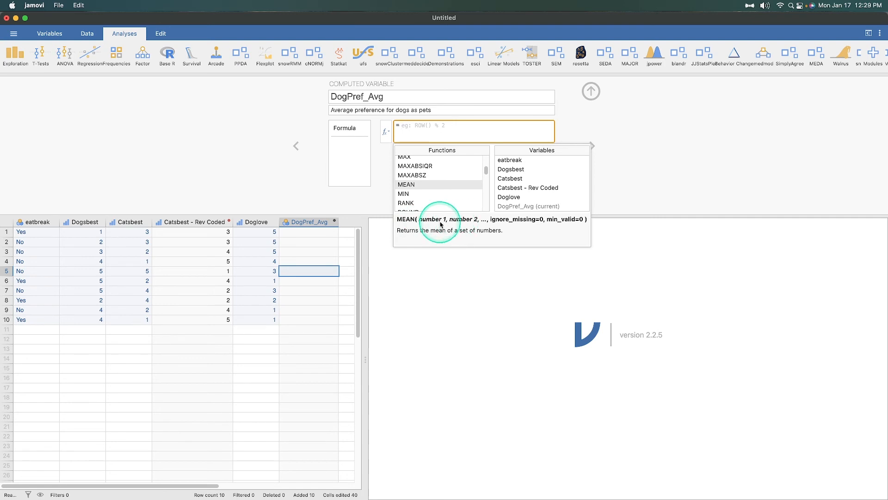
pyautogui.moveTo(482, 222)
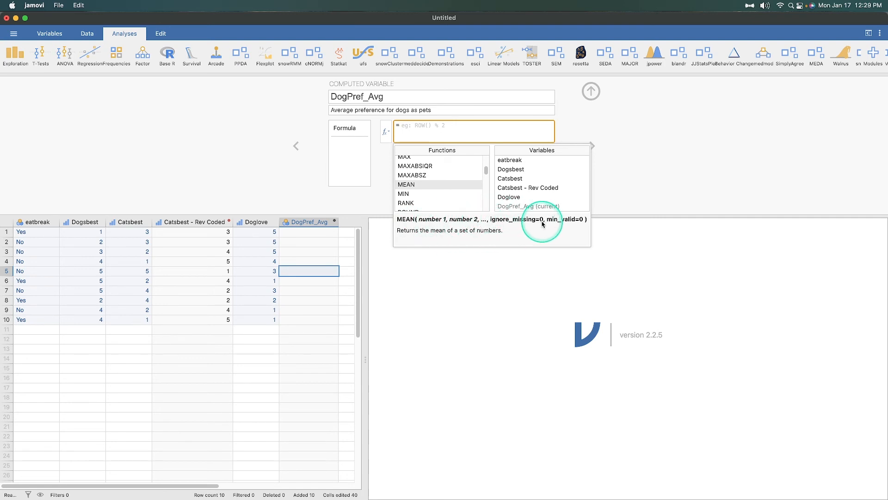
pyautogui.moveTo(586, 226)
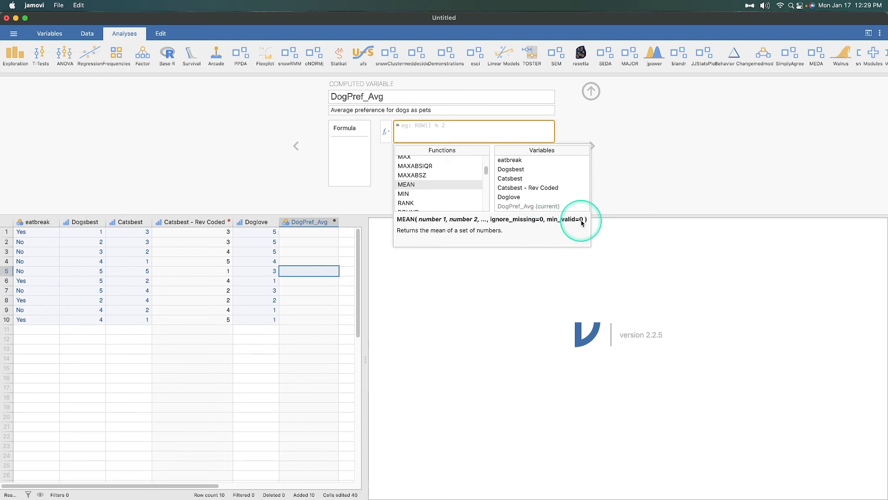
pyautogui.moveTo(538, 224)
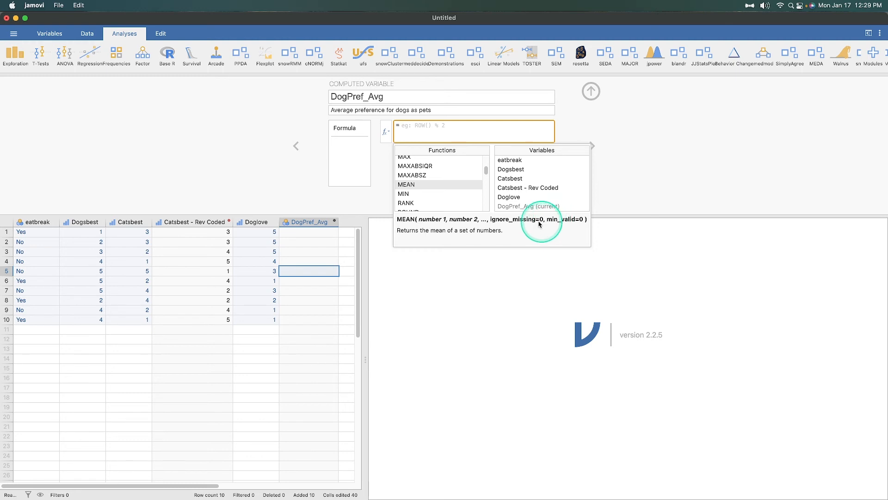
pyautogui.doubleClick(407, 184)
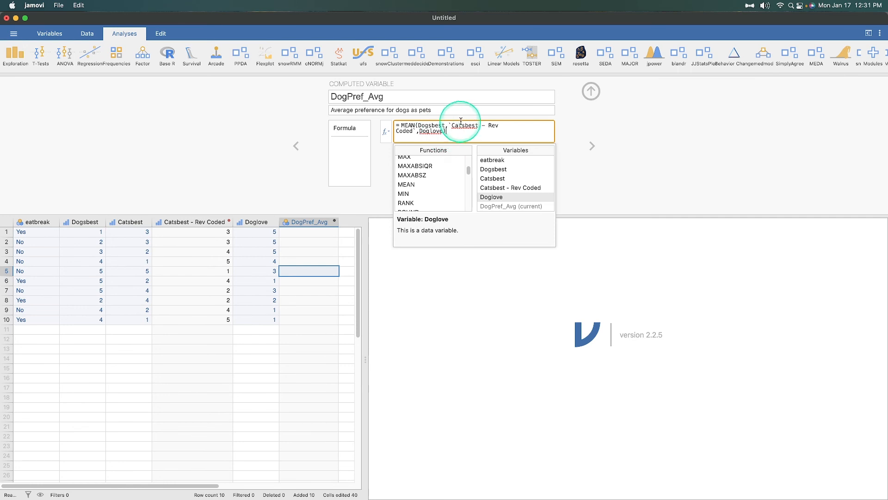
pyautogui.moveTo(663, 133)
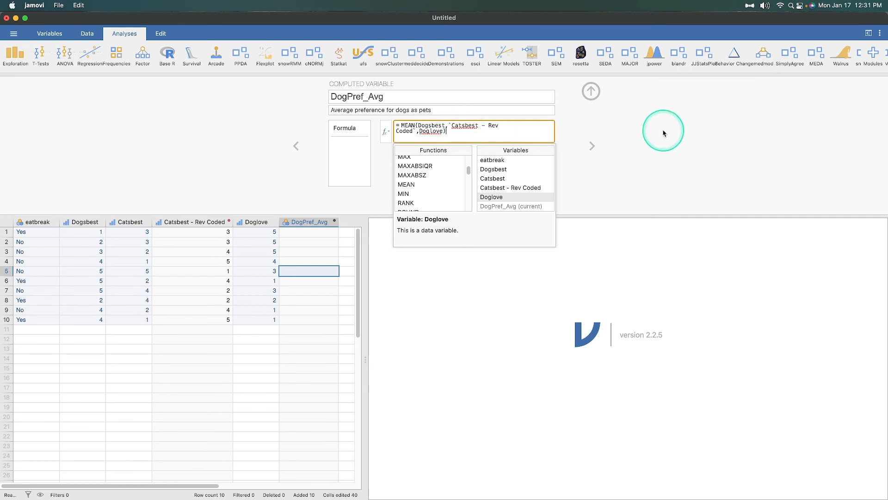
# Apply the MEAN formula so DogPref_Avg fills with averages, and collapse the setup panel.
pyautogui.press('Return')
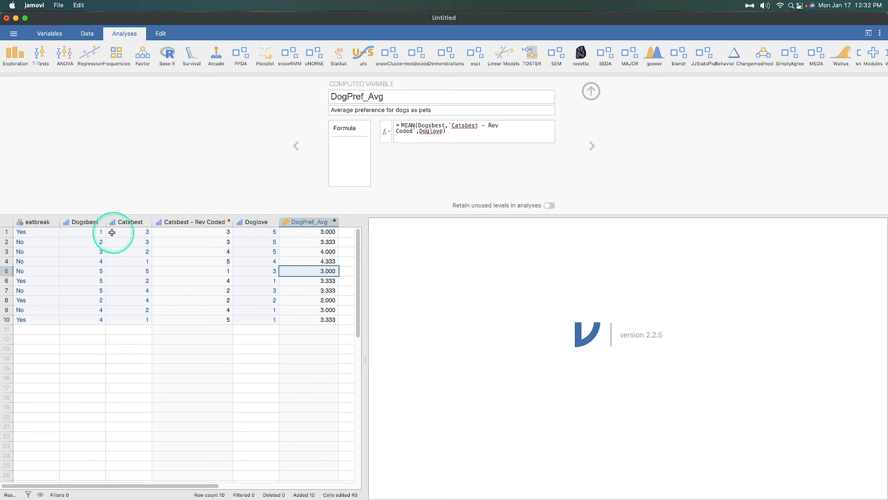
pyautogui.moveTo(322, 234)
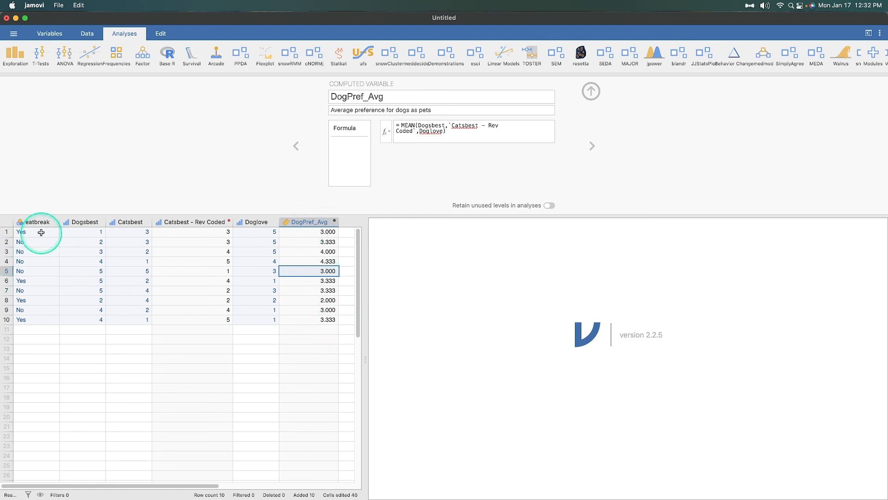
pyautogui.moveTo(330, 326)
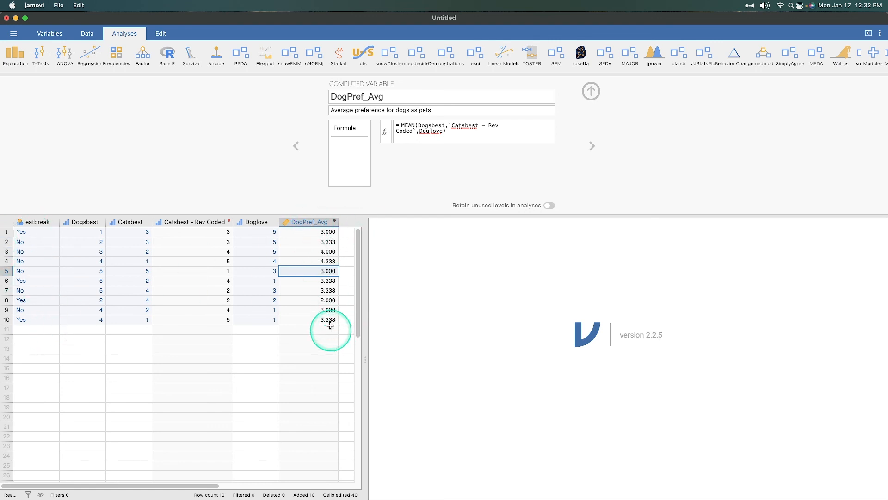
pyautogui.moveTo(353, 370)
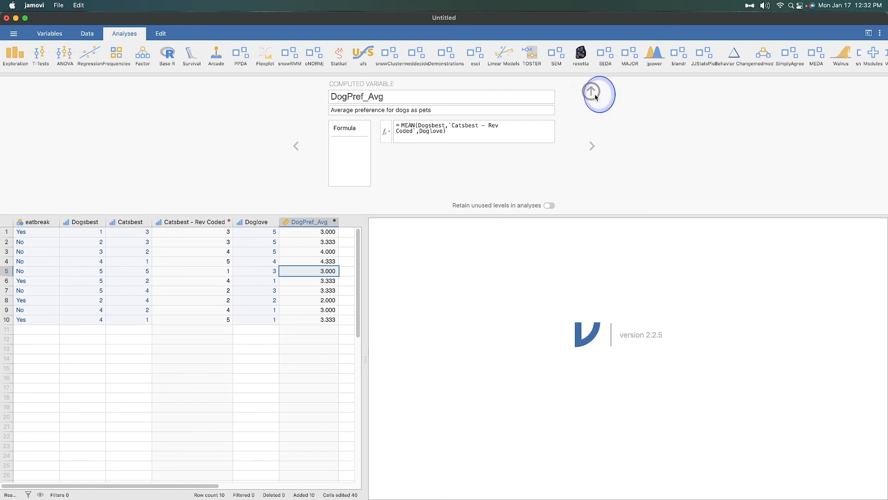
pyautogui.click(599, 94)
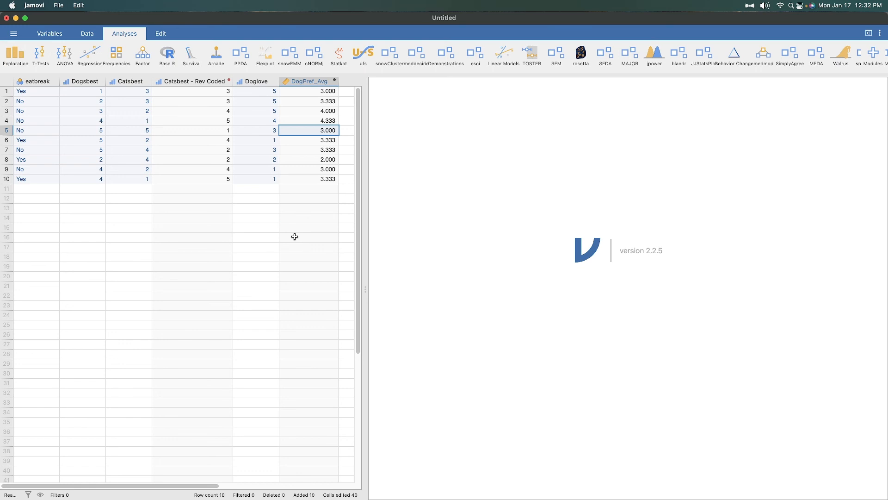
pyautogui.click(296, 242)
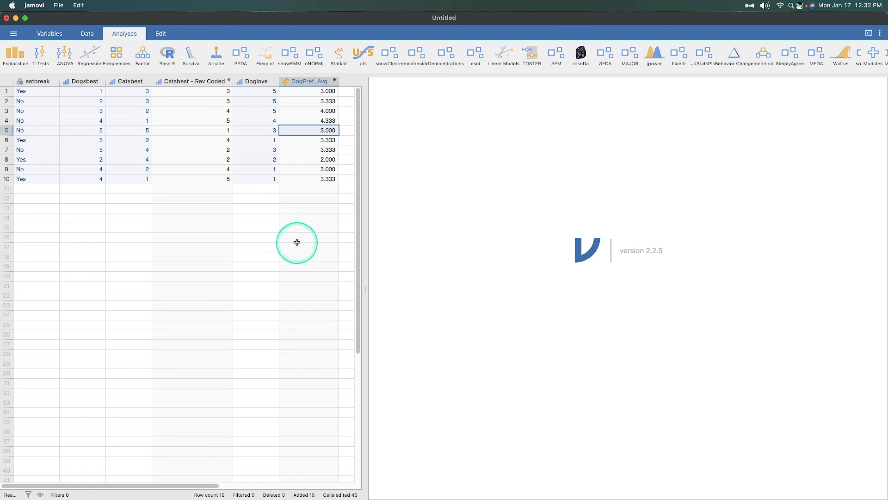